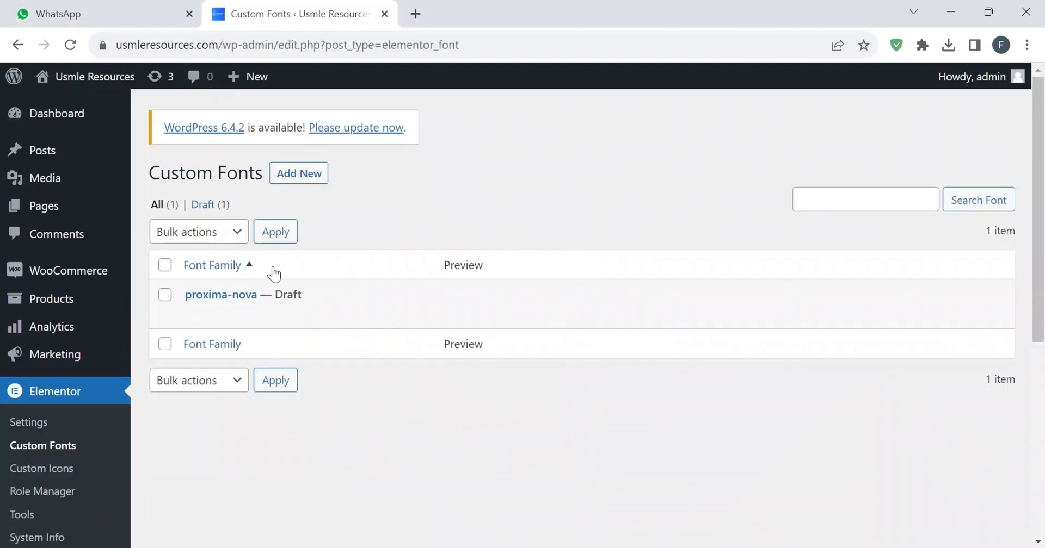
- Start a new custom font named 'my custom font' and add a font variation with upload slots
click(299, 173)
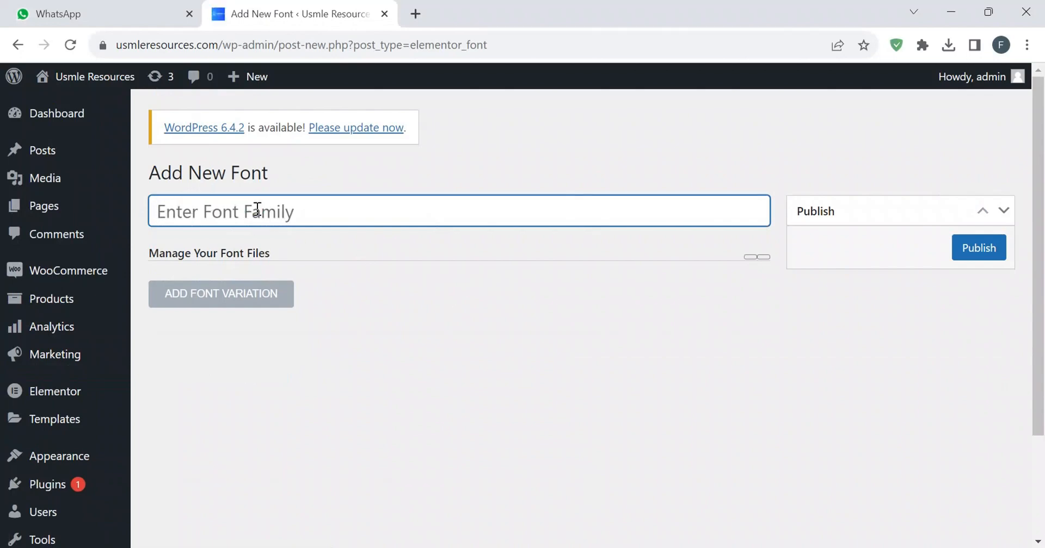
text(my custom font)
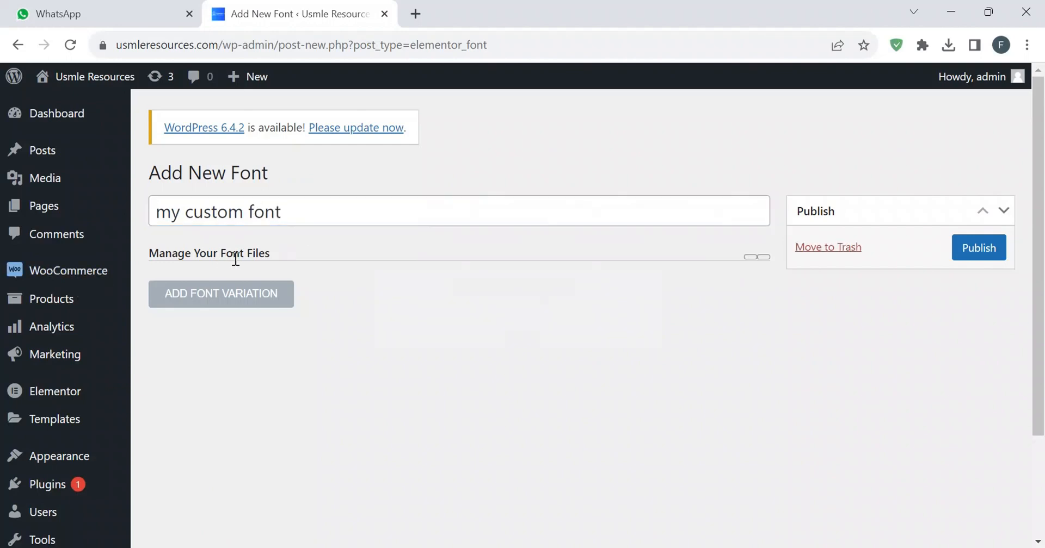
click(220, 293)
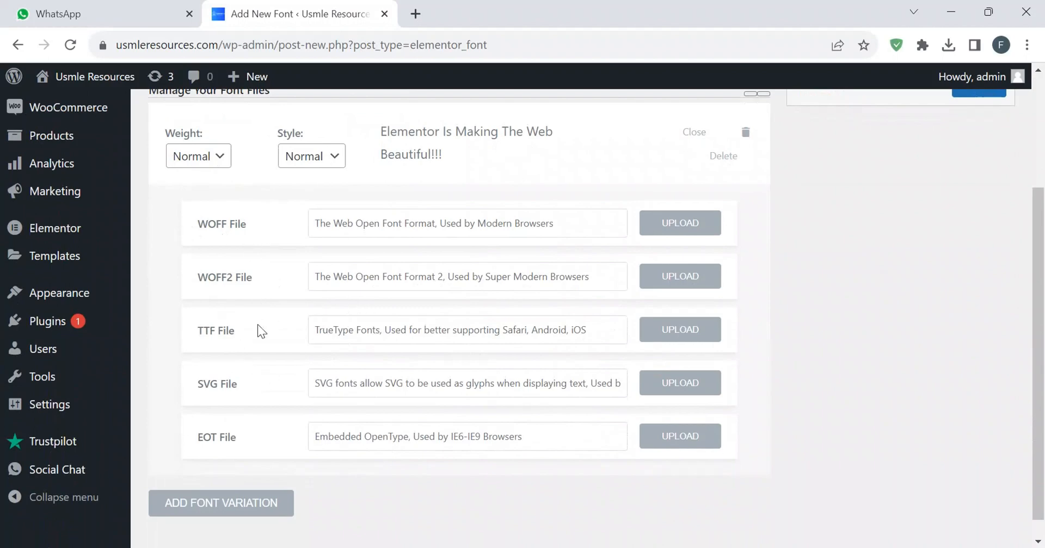
mouse_move(952, 12)
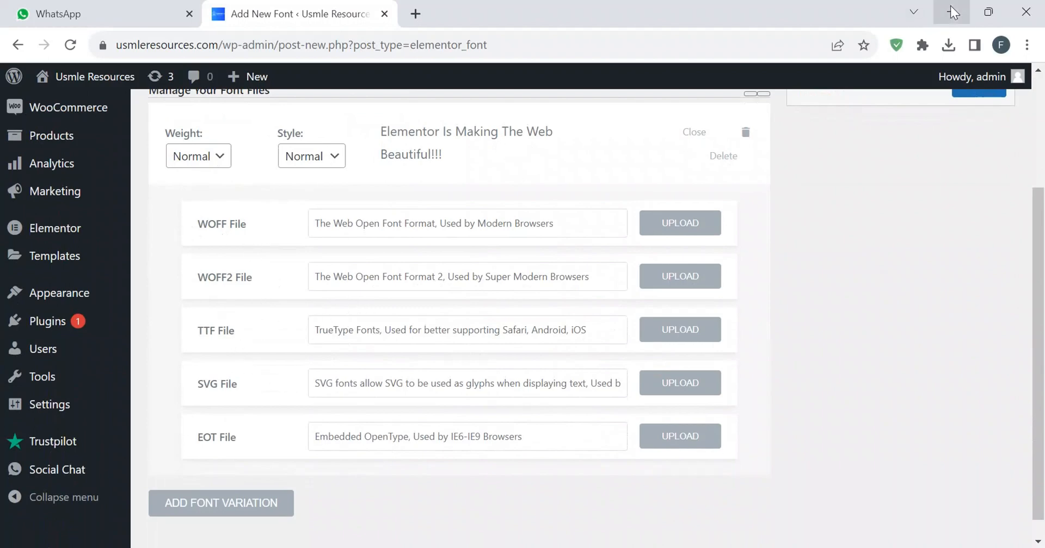
- Switch to File Explorer and select the Proxima-Nova-Font zip on the Desktop
click(948, 44)
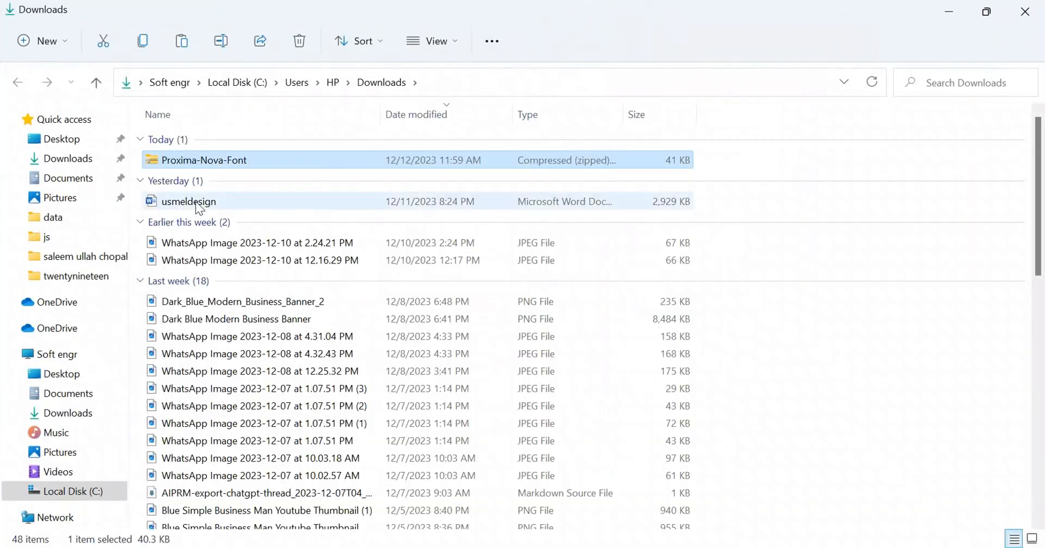
mouse_move(245, 160)
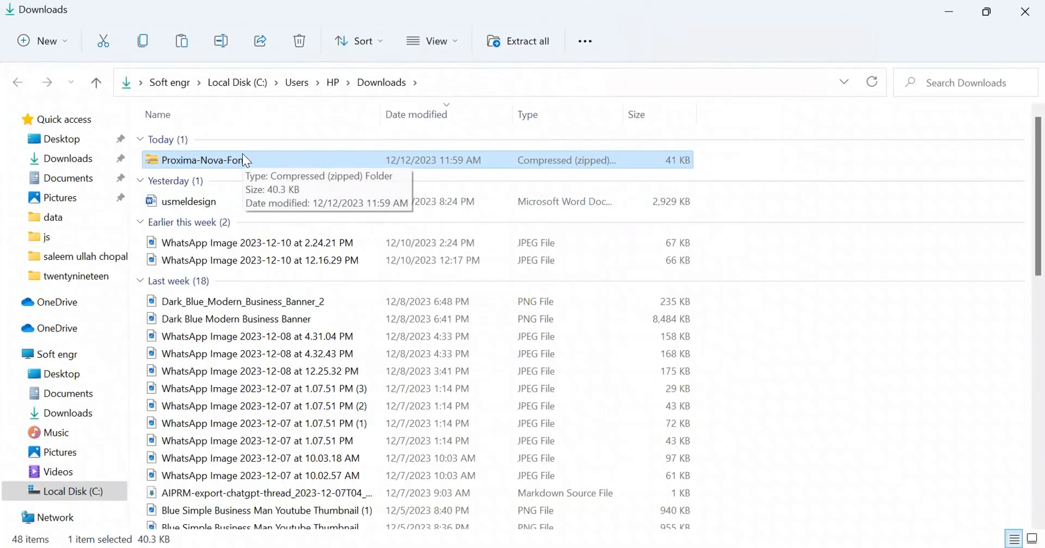
click(61, 138)
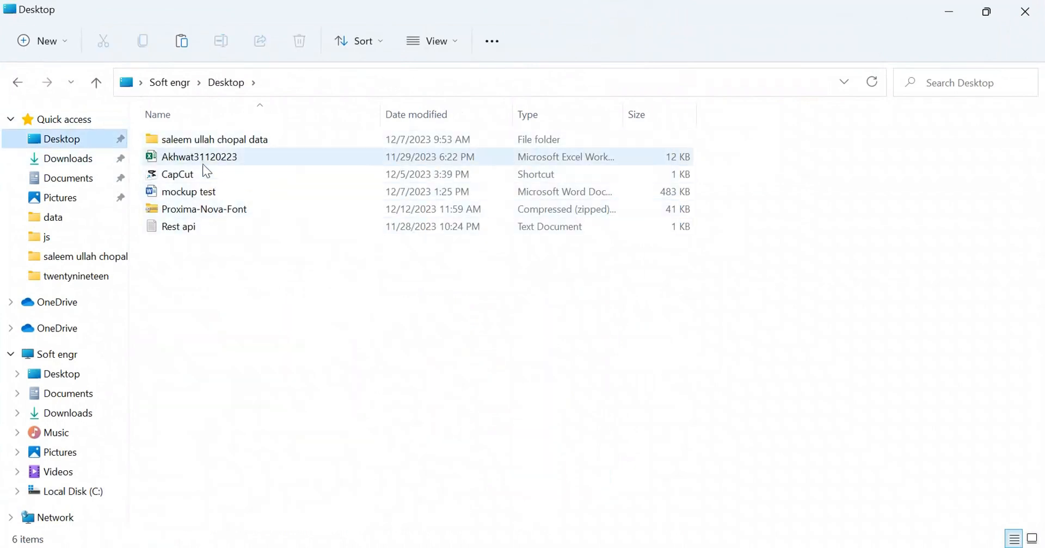
click(204, 209)
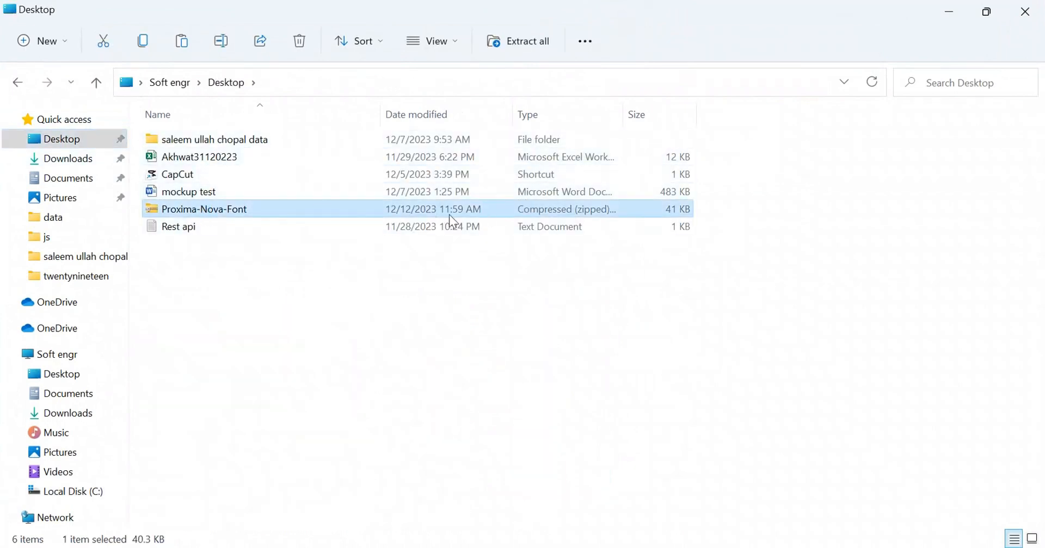
mouse_move(292, 212)
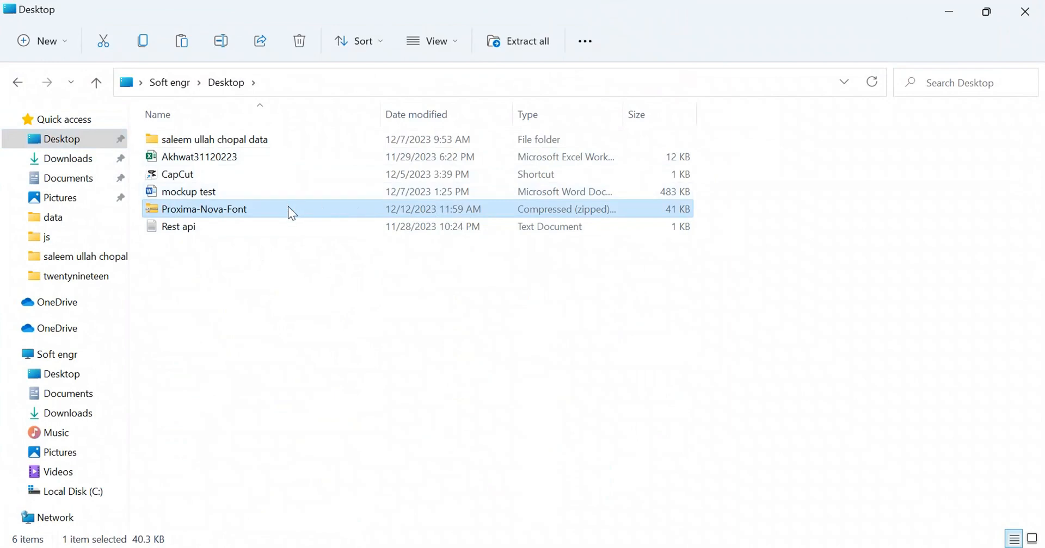
- Extract the zip into a Proxima-Nova-Font folder on the Desktop
right_click(203, 209)
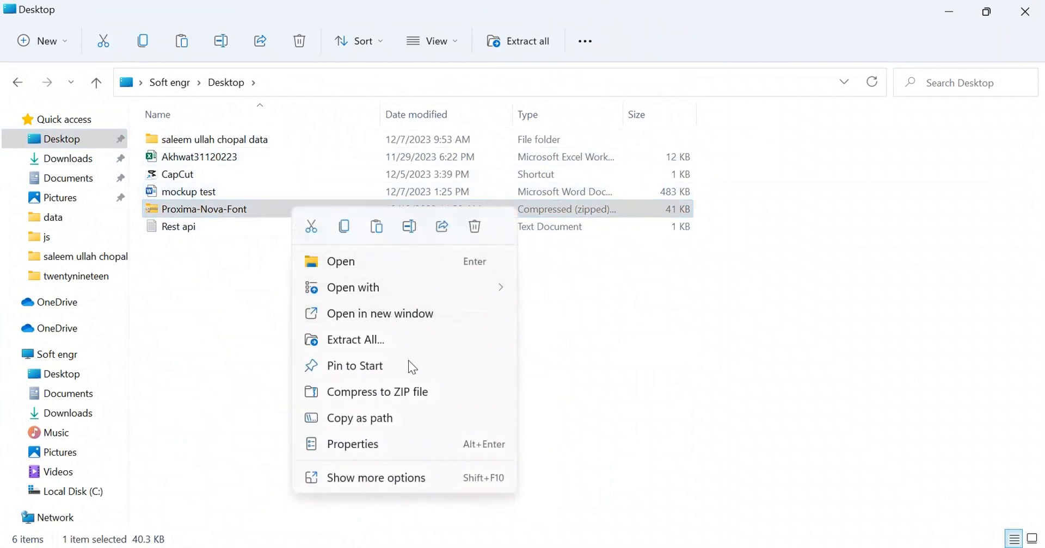
click(332, 336)
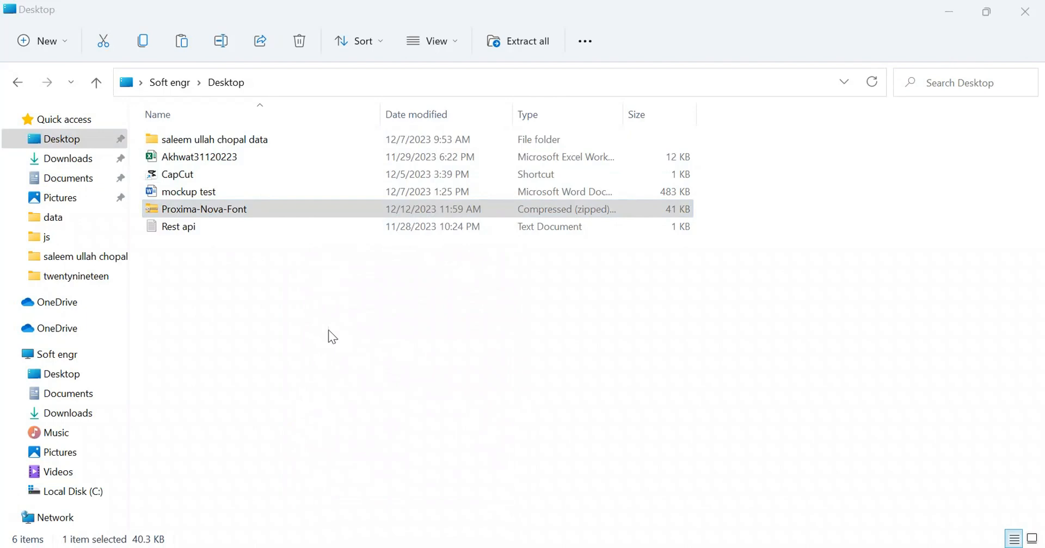
click(525, 41)
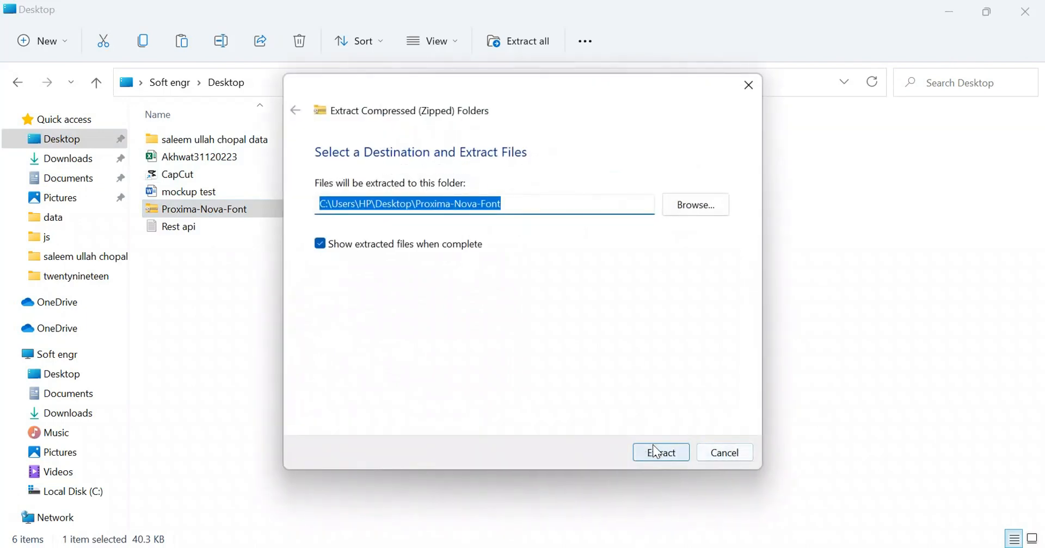
mouse_move(659, 444)
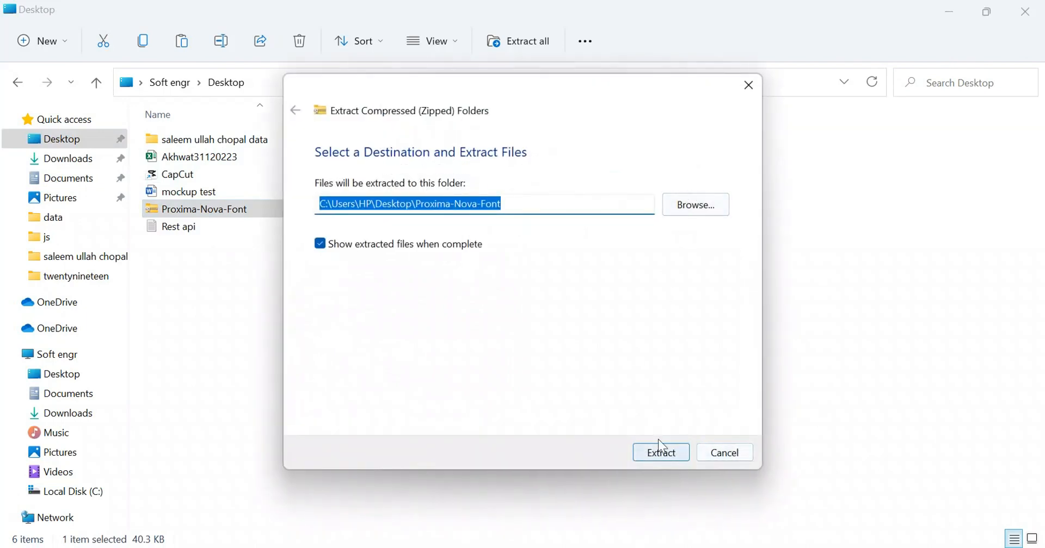
click(659, 453)
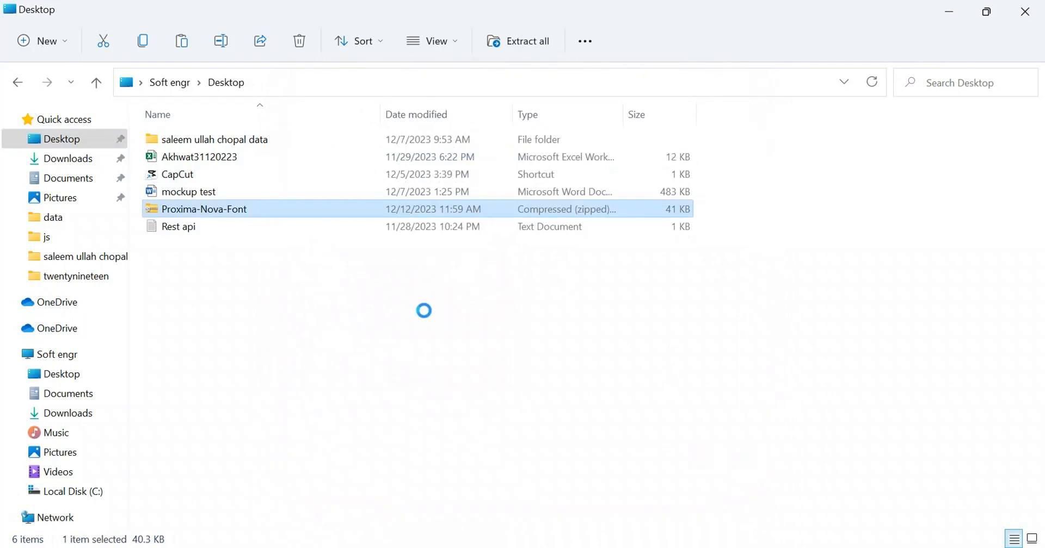
- Open the extracted folder and review the Proxima Nova Font OpenType file's actions, then return to the Desktop
double_click(204, 209)
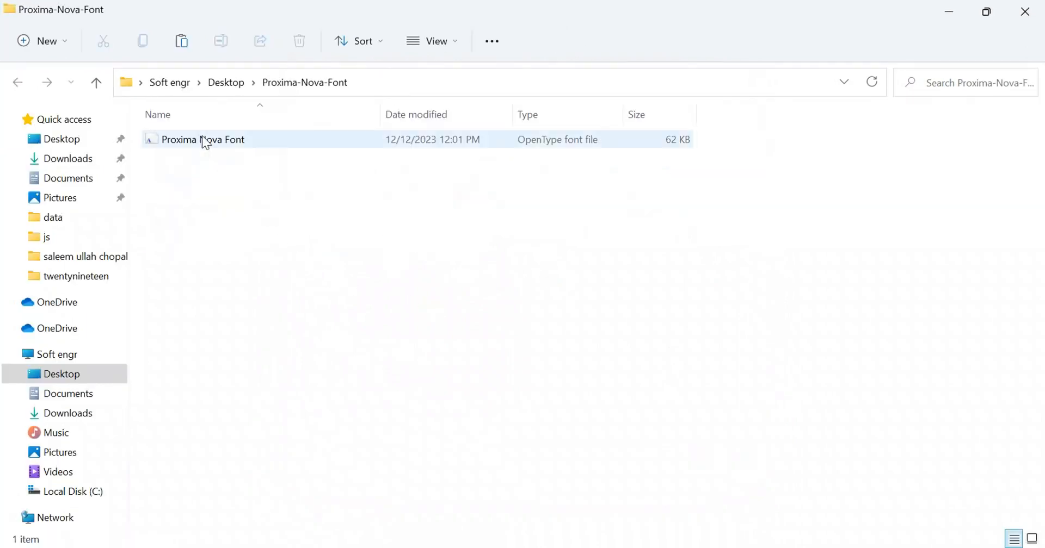
mouse_move(394, 146)
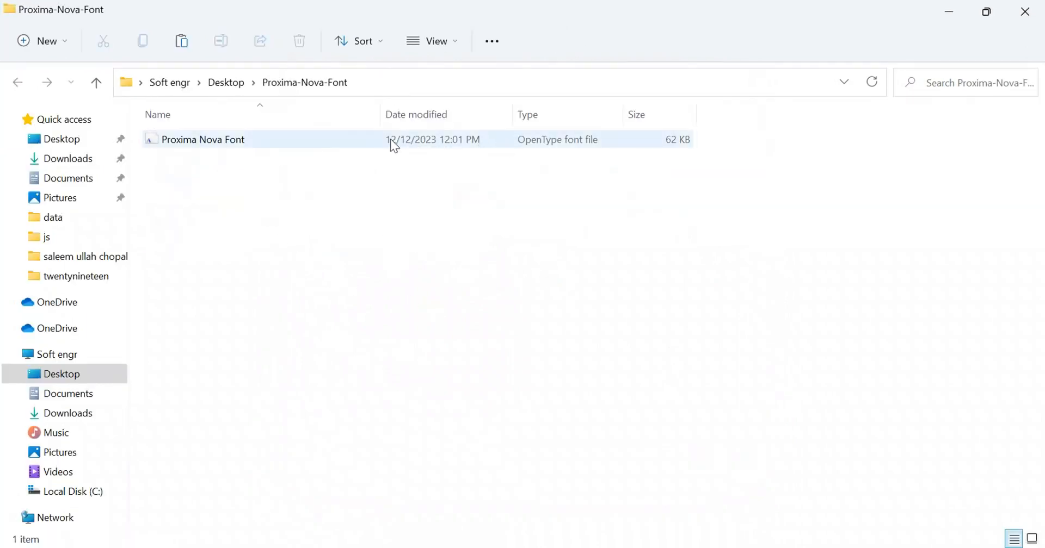
right_click(203, 140)
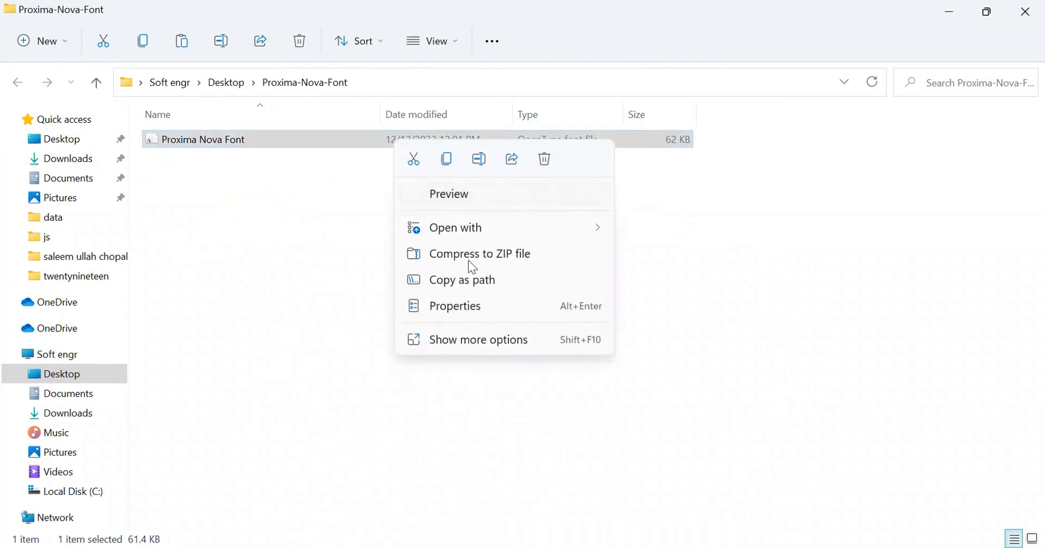
mouse_move(479, 340)
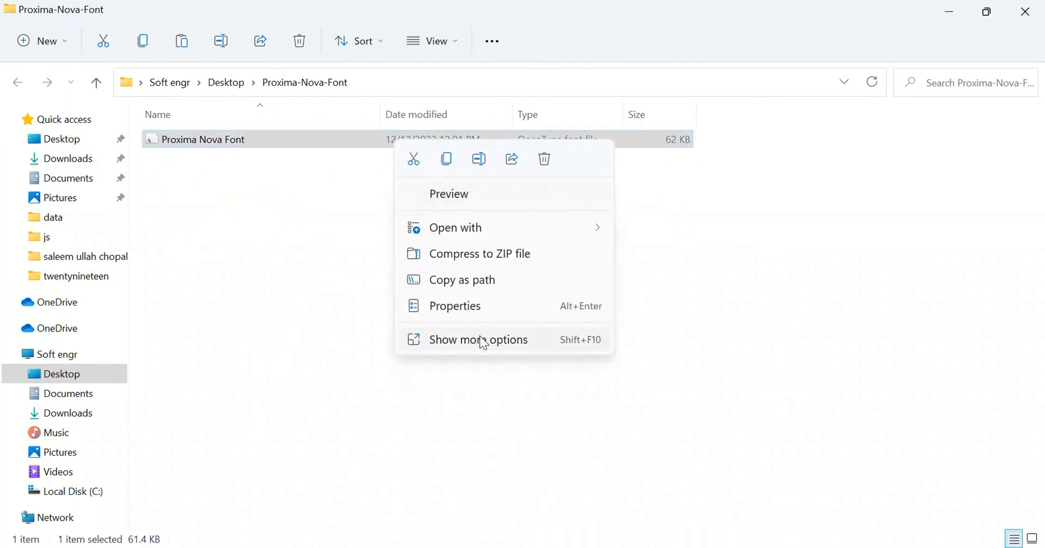
click(478, 340)
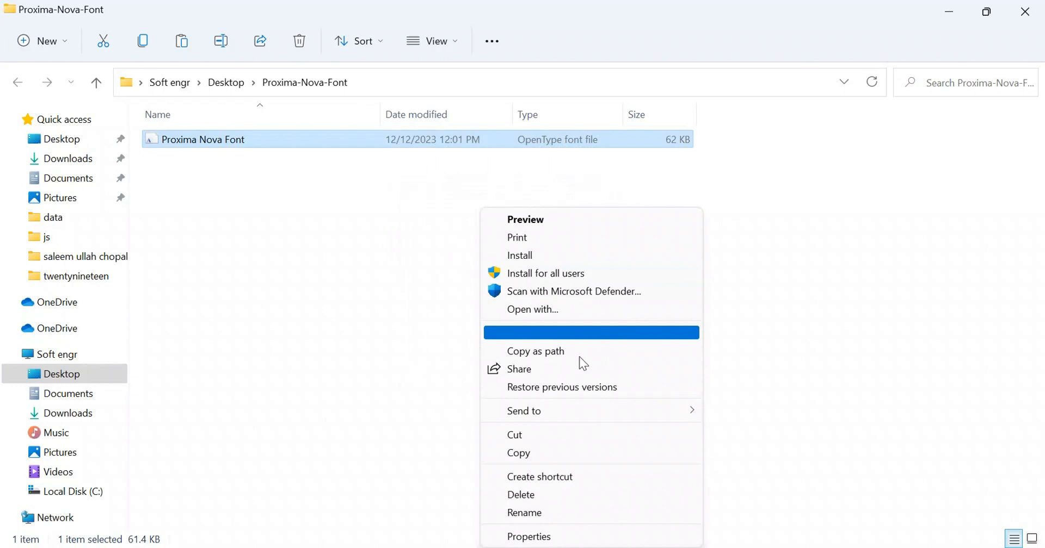
click(324, 304)
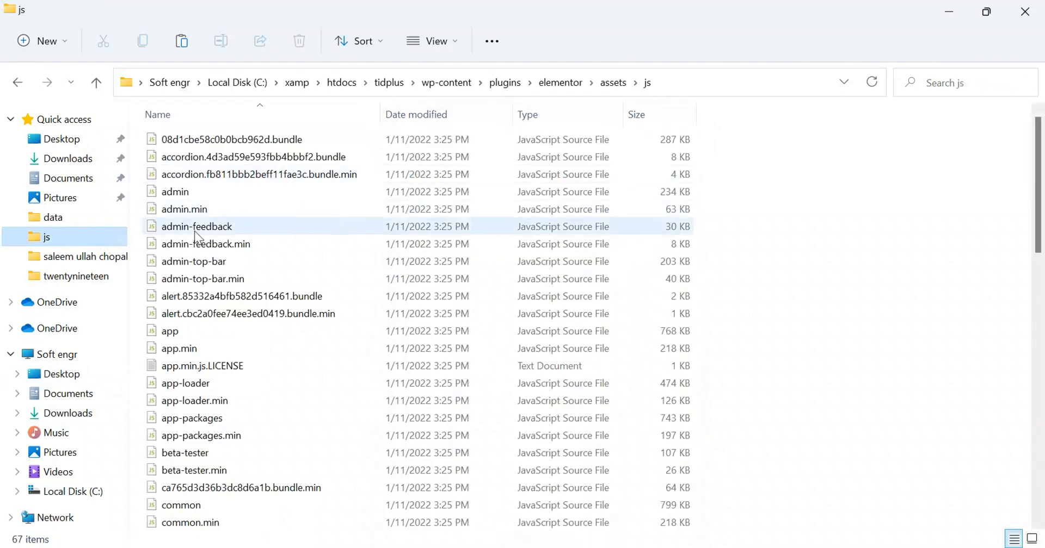
click(61, 138)
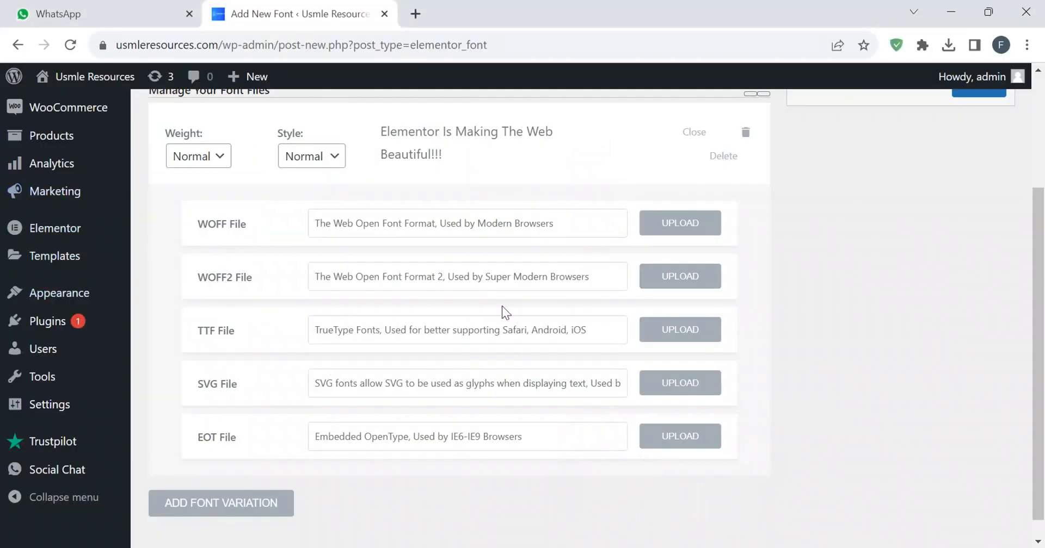
mouse_move(358, 283)
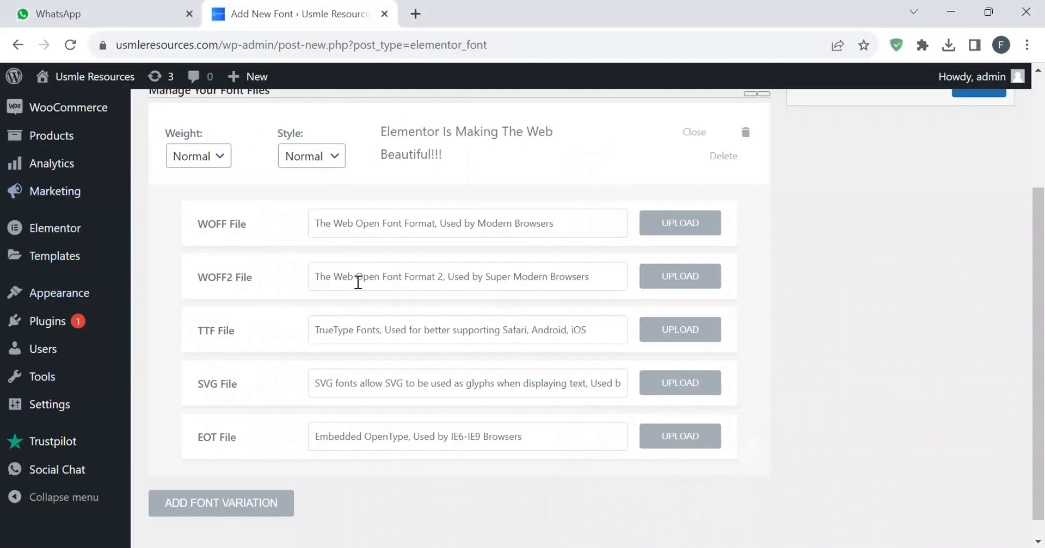
mouse_move(250, 333)
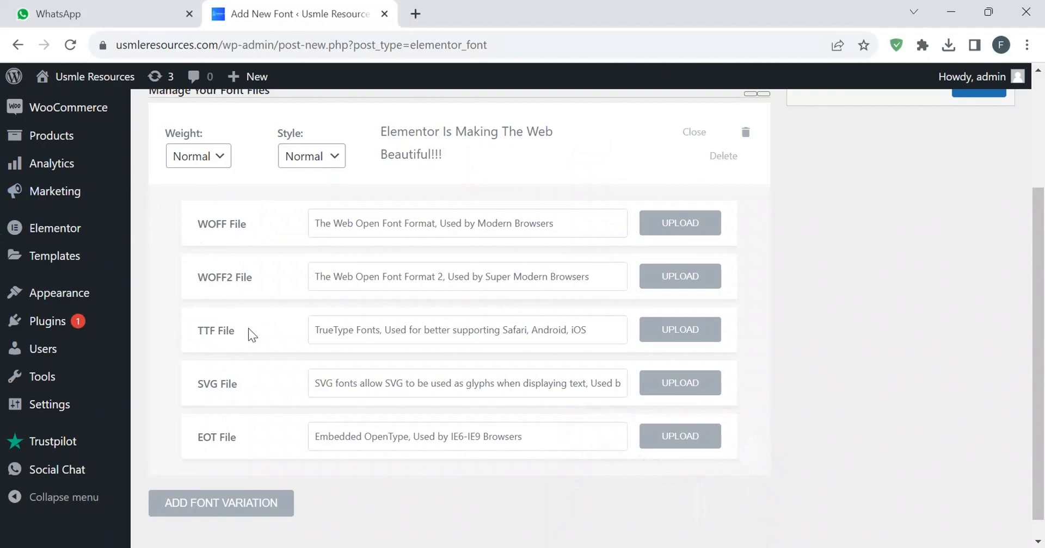
mouse_move(210, 350)
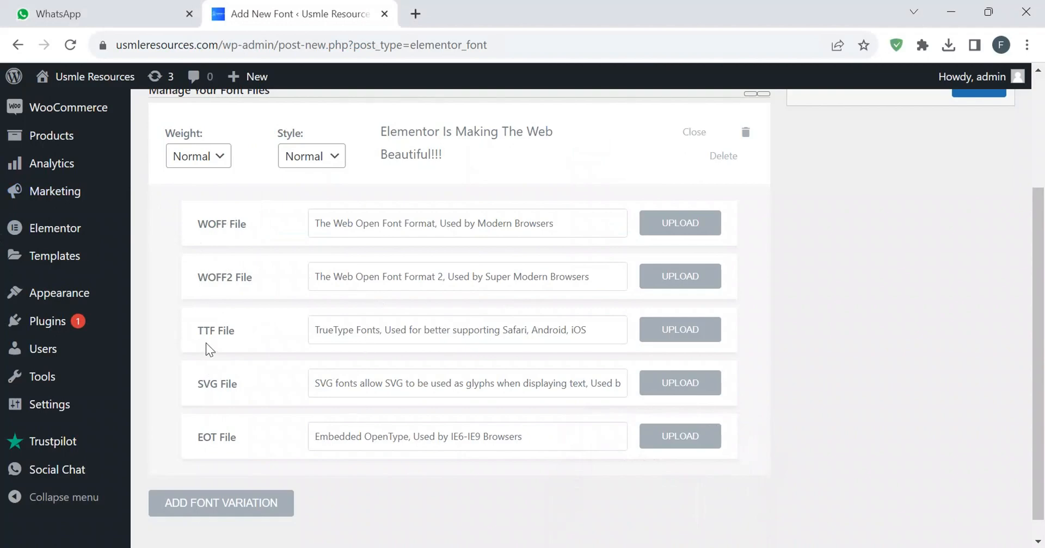
mouse_move(273, 440)
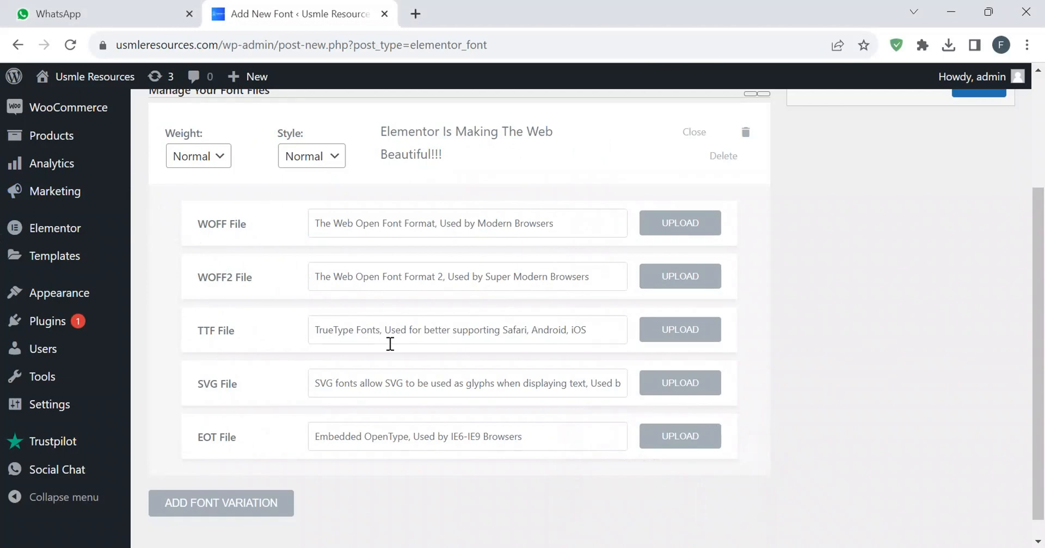
mouse_move(732, 401)
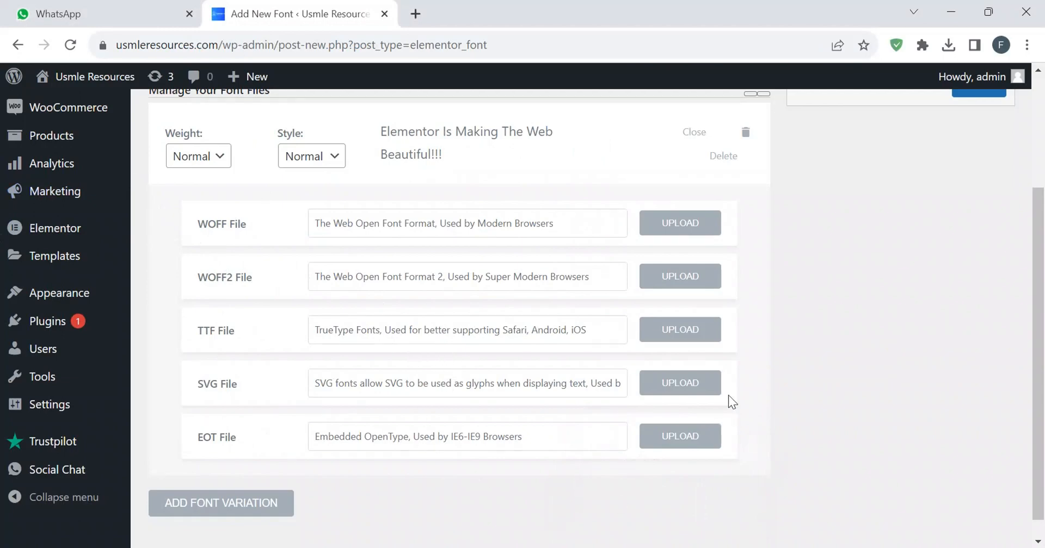
click(679, 437)
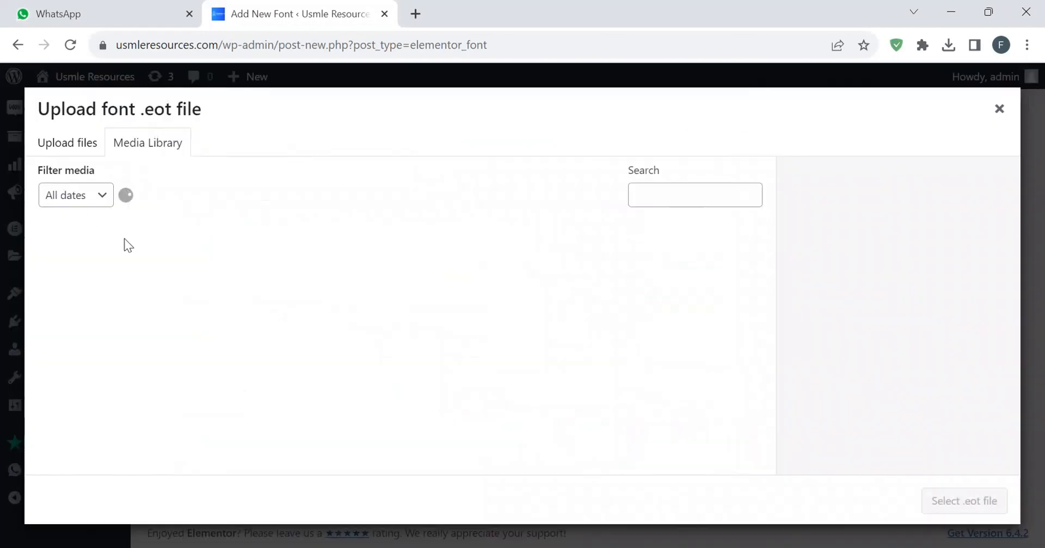
click(66, 143)
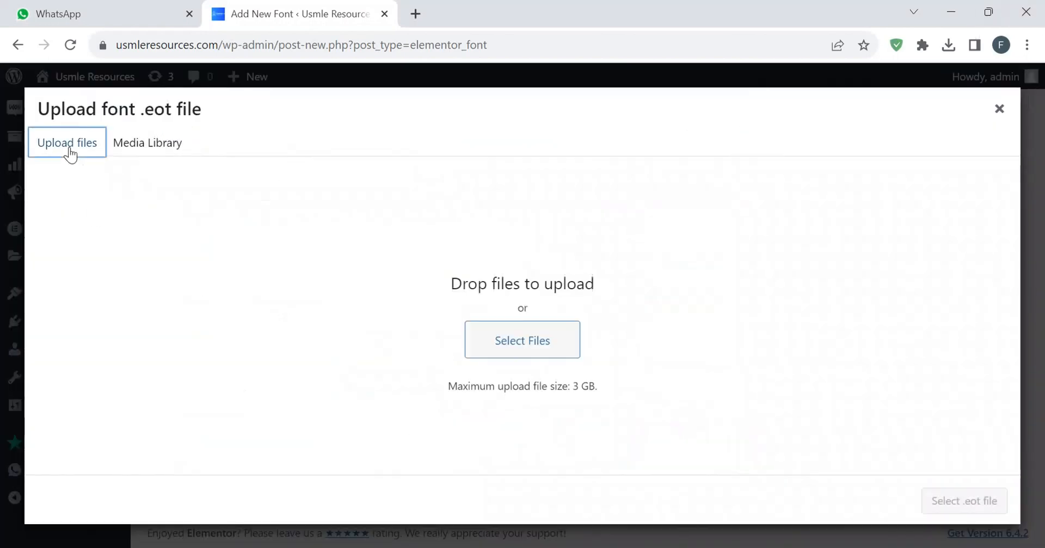
click(521, 341)
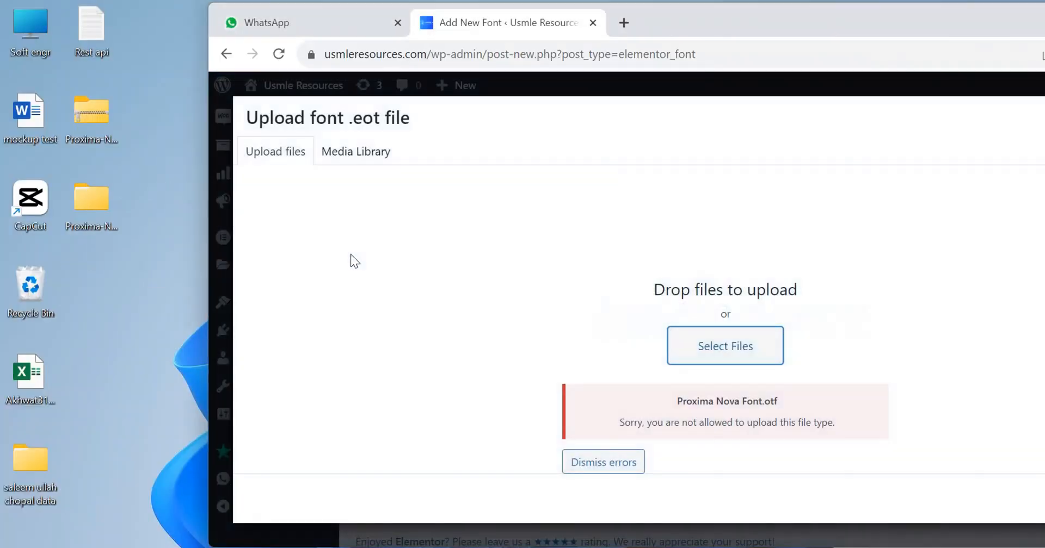
mouse_move(740, 434)
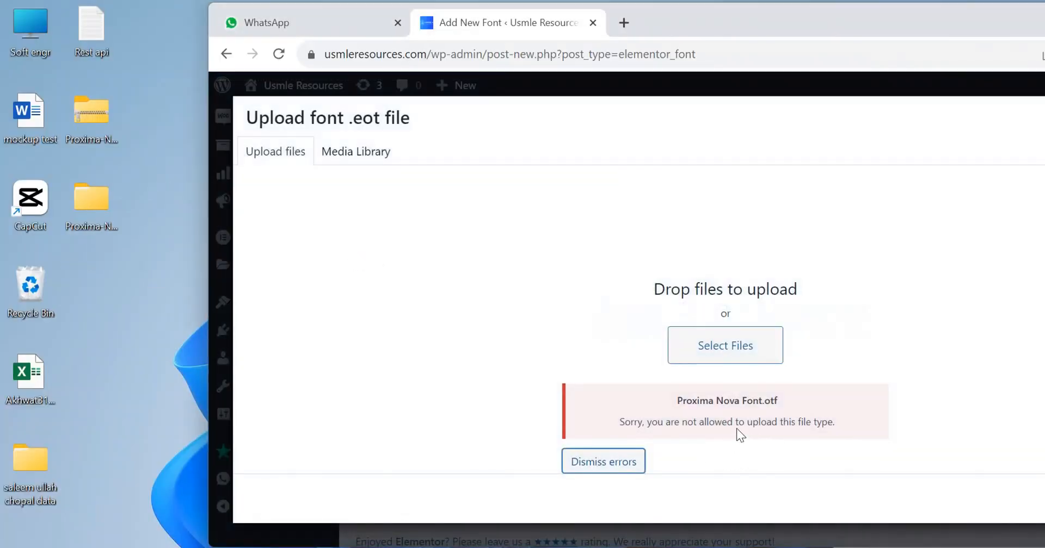
mouse_move(695, 22)
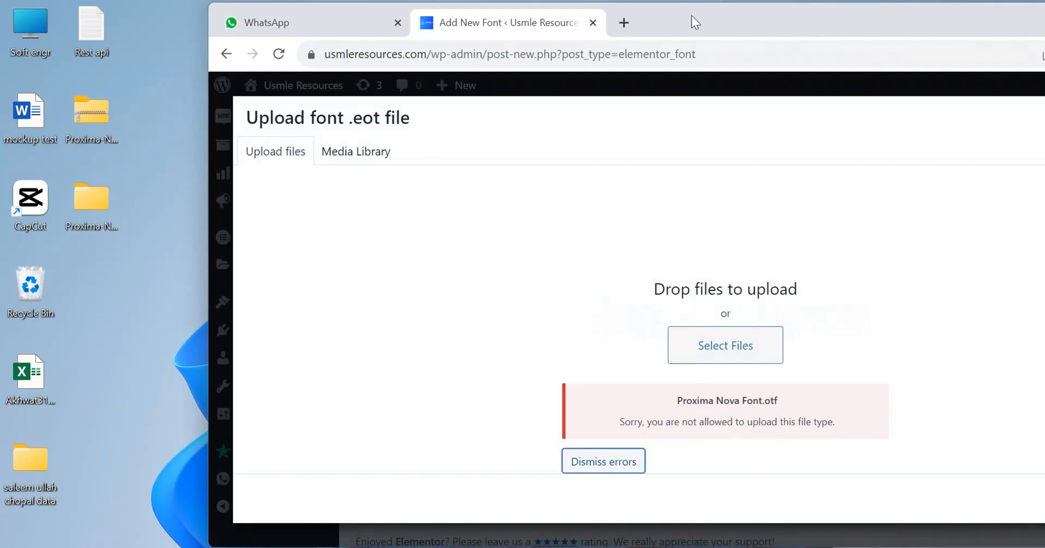
click(988, 22)
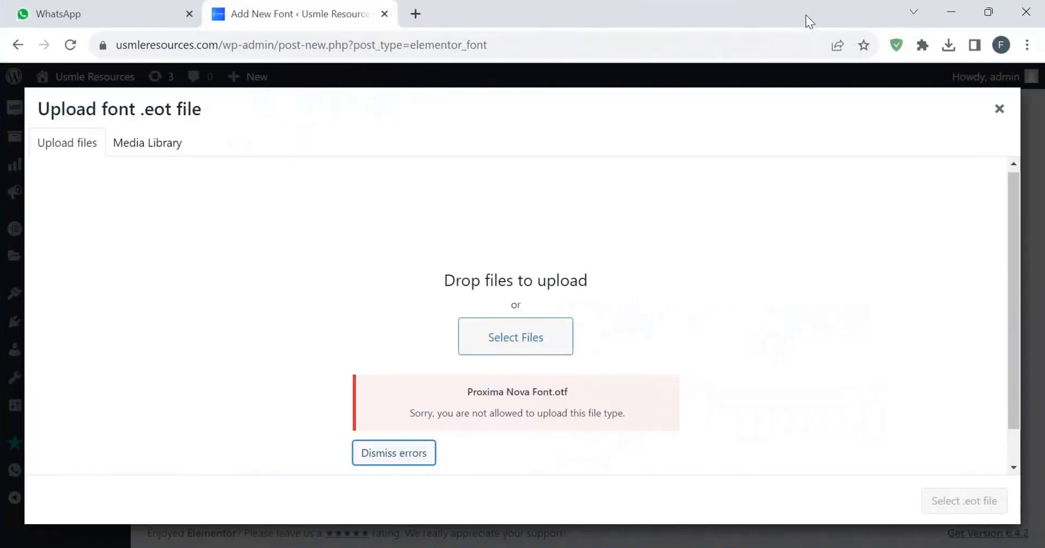
mouse_move(678, 267)
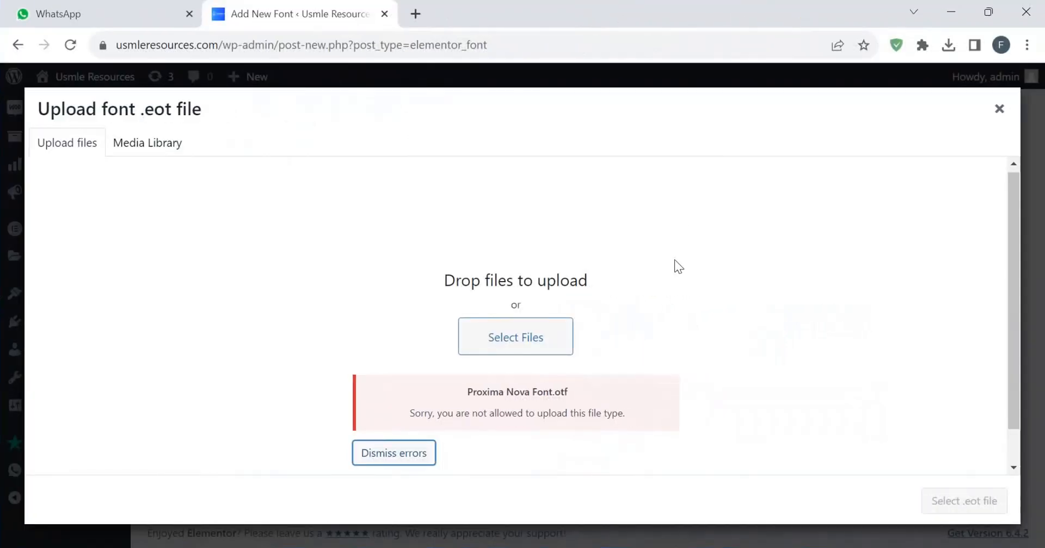
mouse_move(803, 295)
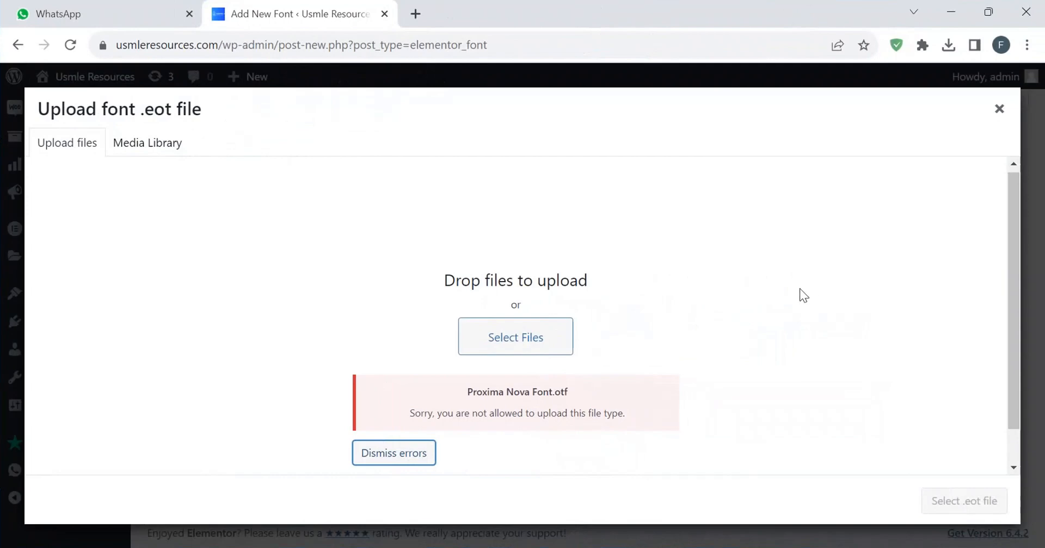
mouse_move(969, 111)
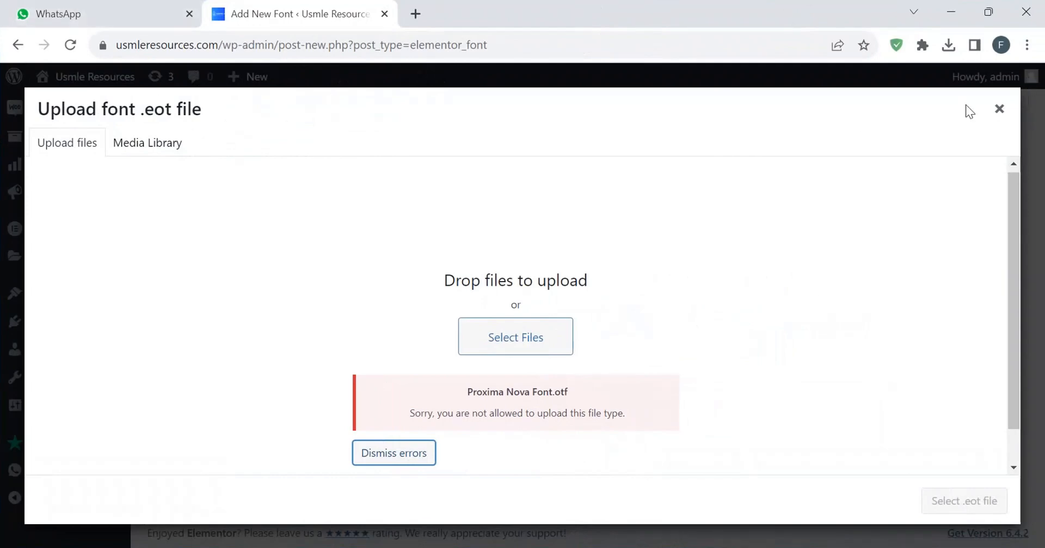
click(999, 109)
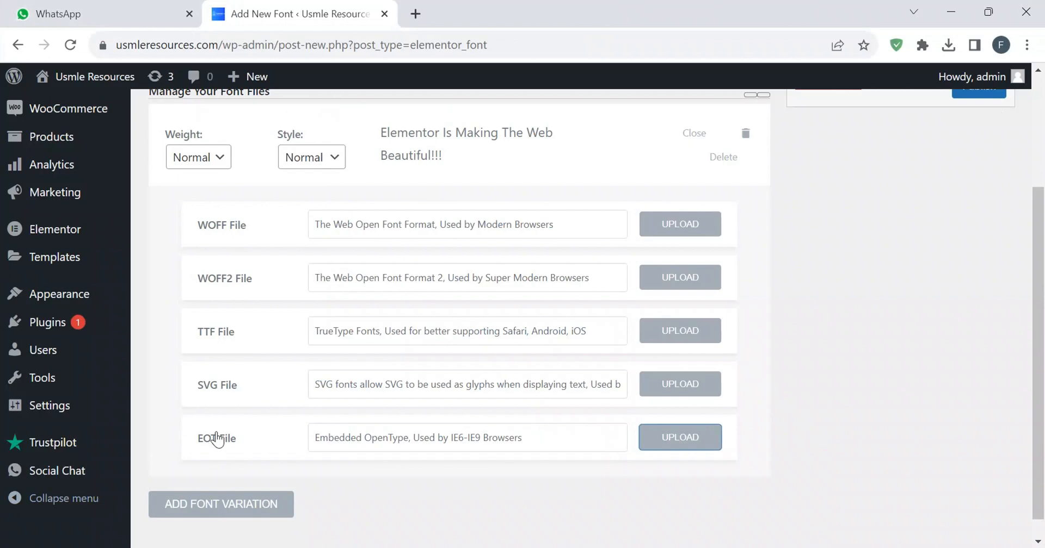
mouse_move(218, 240)
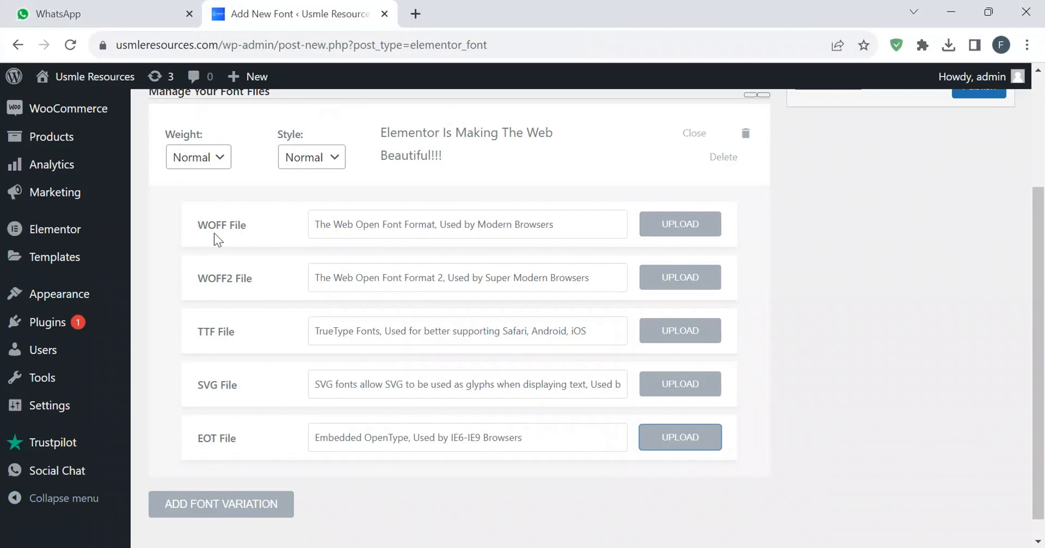
mouse_move(236, 239)
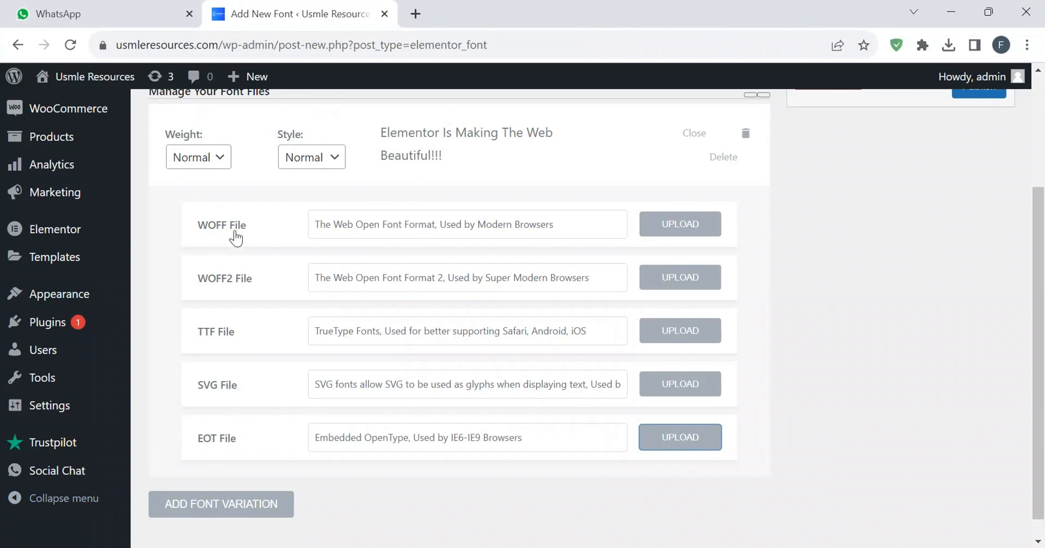
mouse_move(365, 202)
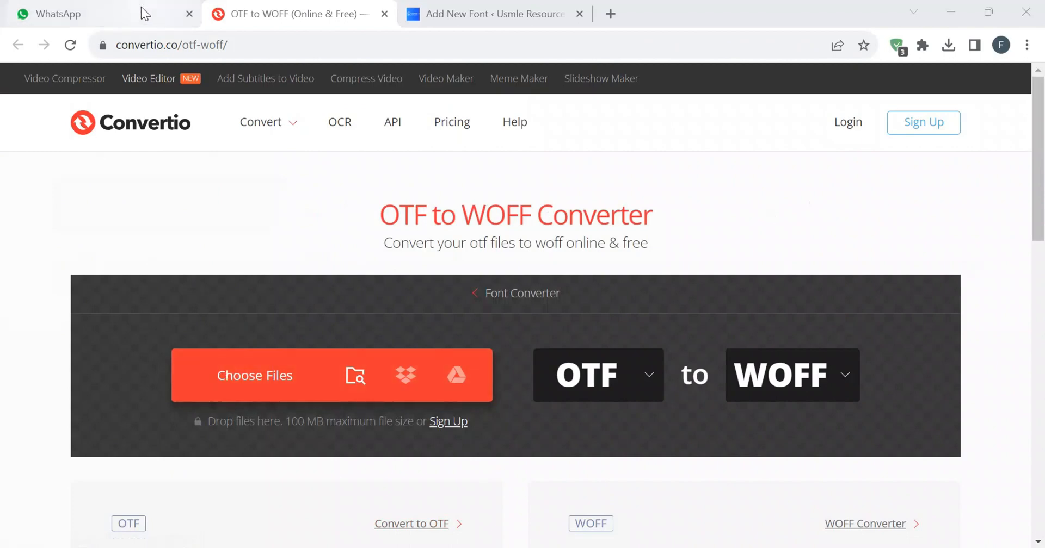
mouse_move(137, 275)
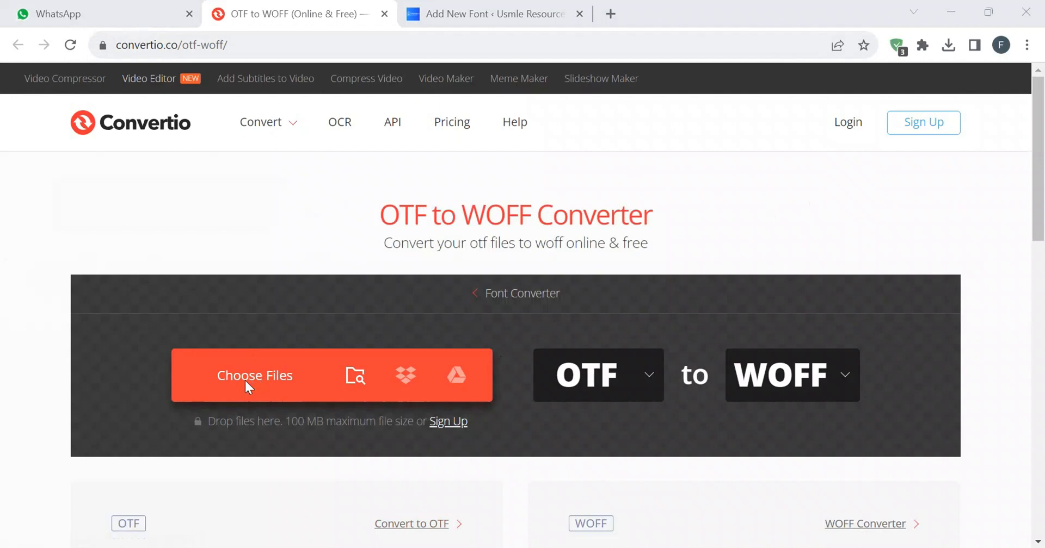
- Convert the Proxima Nova Font file to WOFF in Convertio
click(254, 375)
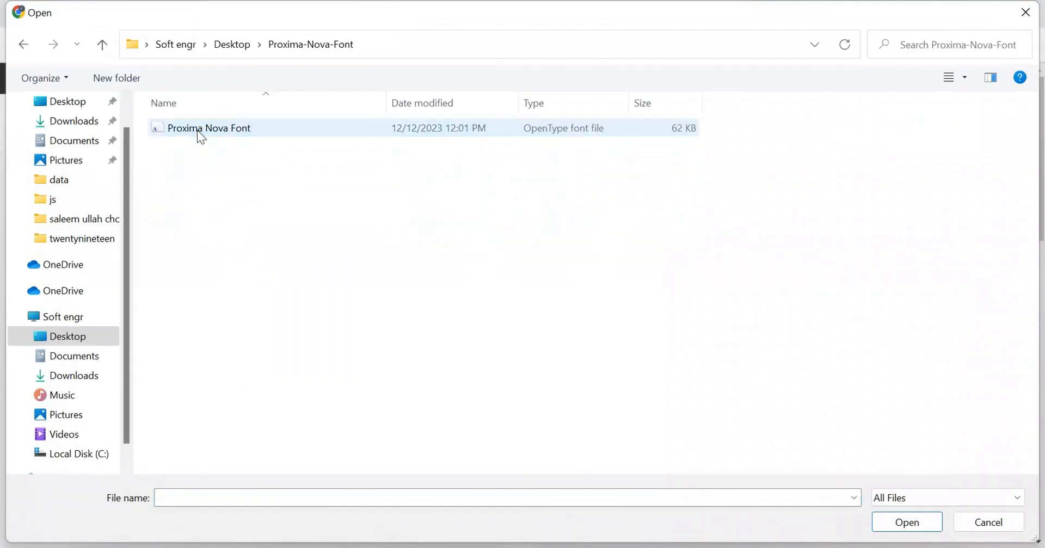
click(209, 128)
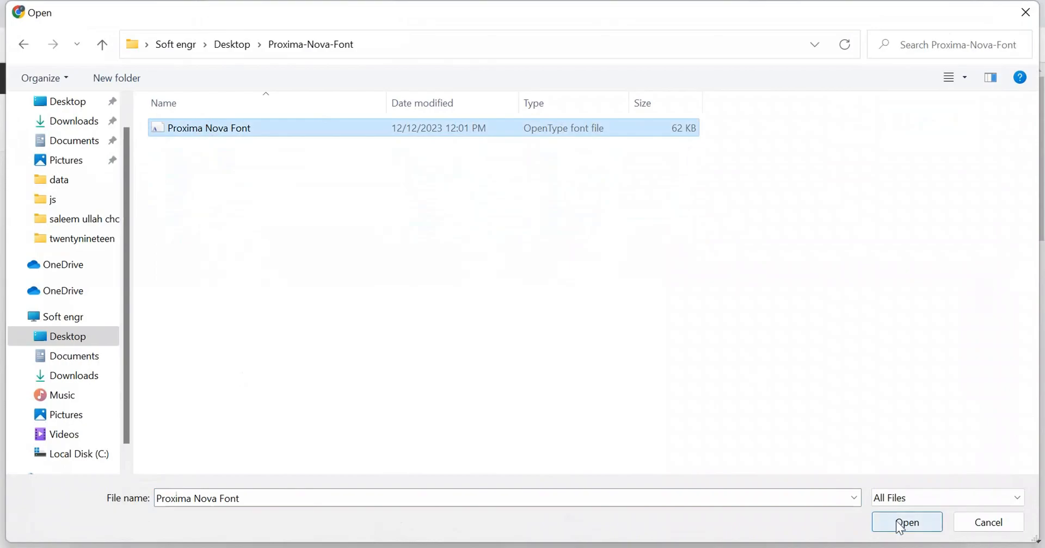
click(907, 523)
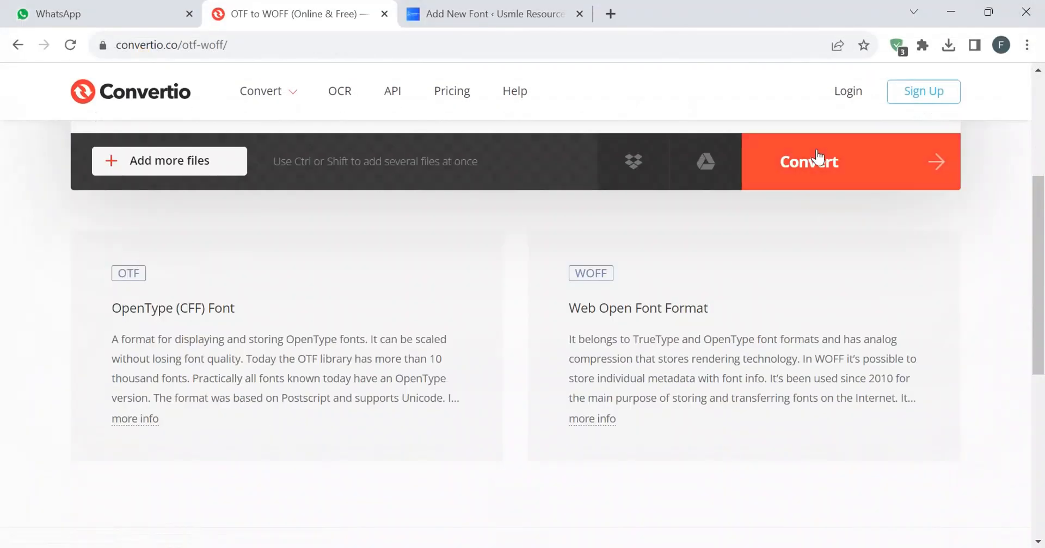
click(809, 161)
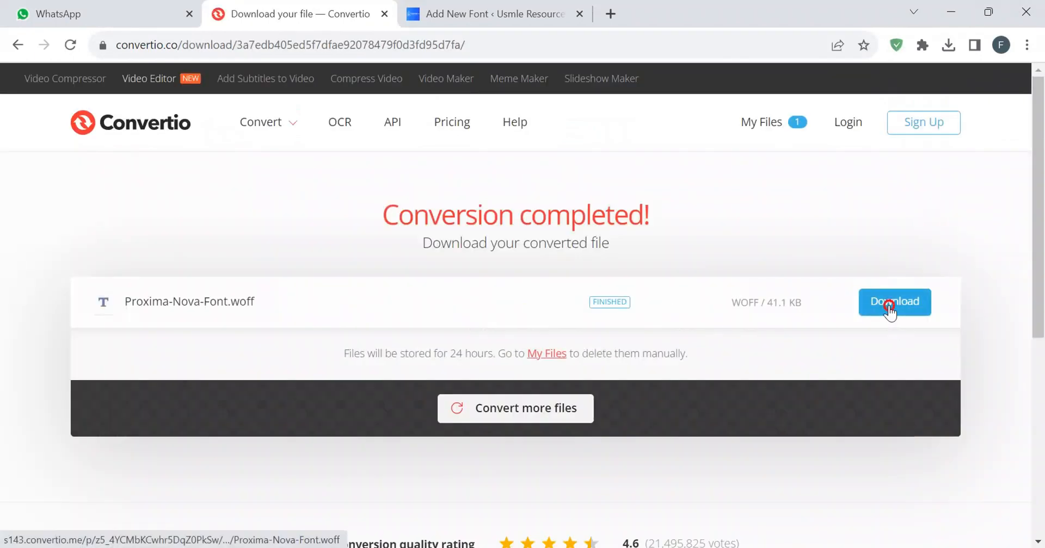
- Download Proxima-Nova-Font.woff and return to the WordPress new font page
click(893, 301)
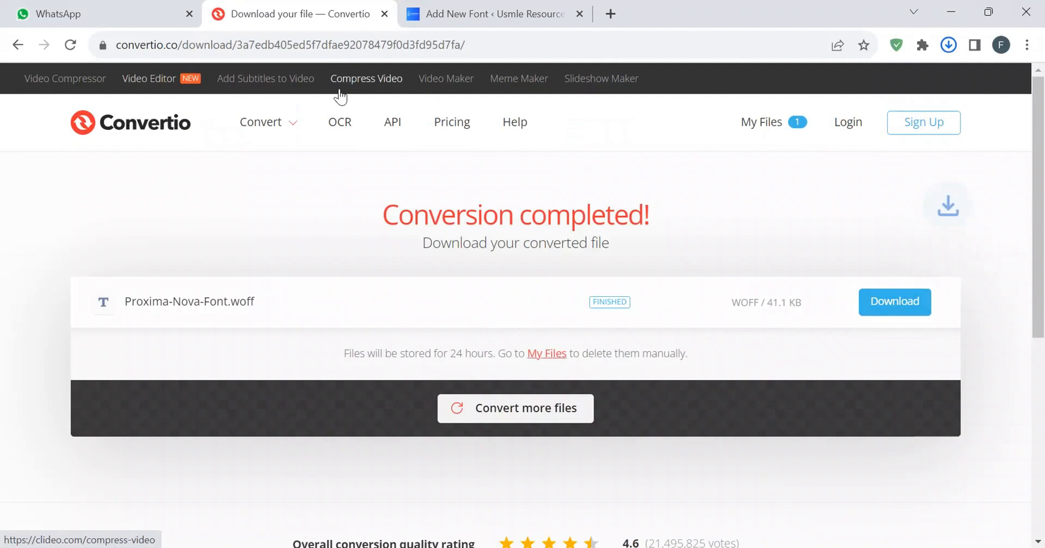
click(493, 14)
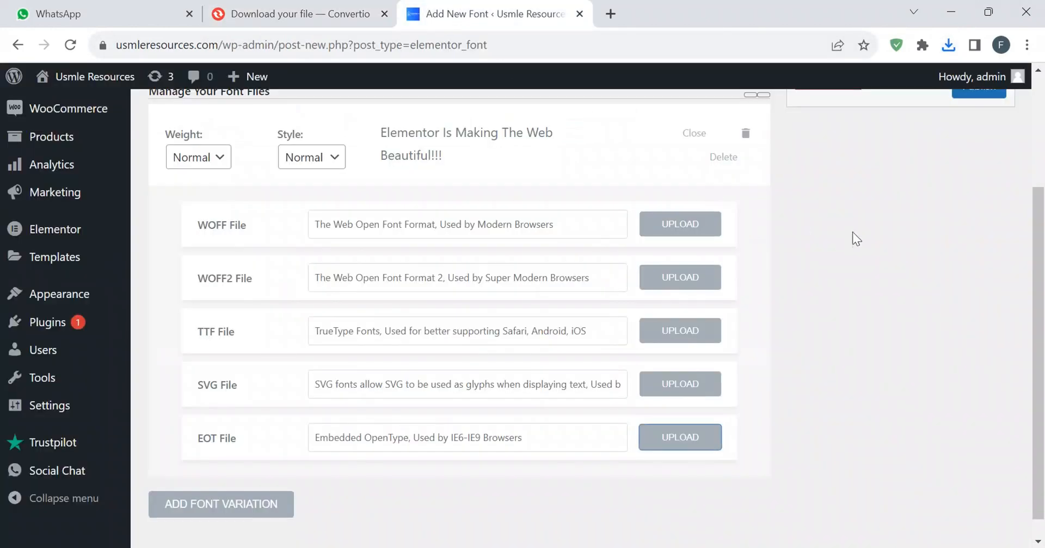
- Upload Proxima-Nova-Font.woff to the Media Library and set it as the WOFF file of 'my custom font'
scroll(up, 3)
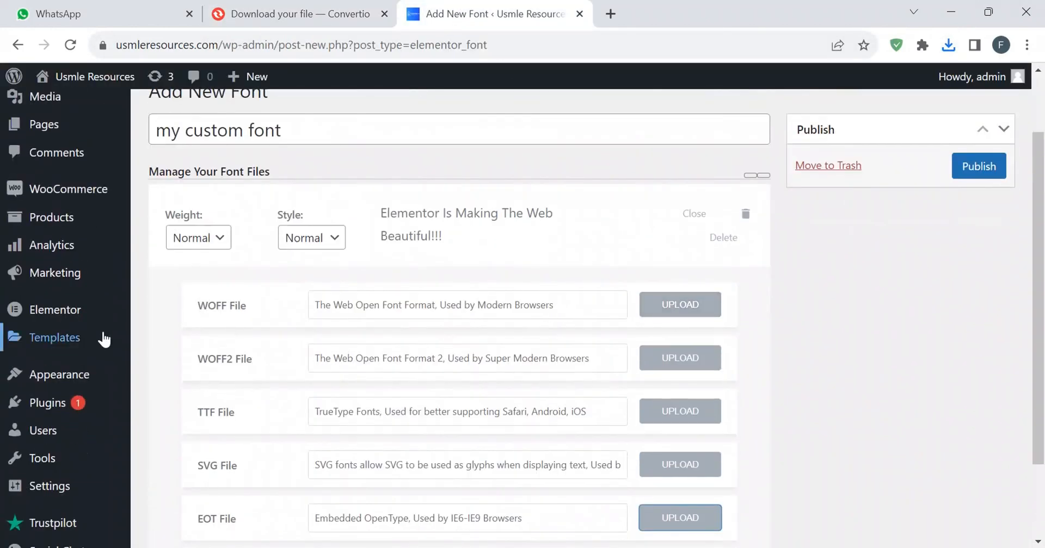
click(948, 45)
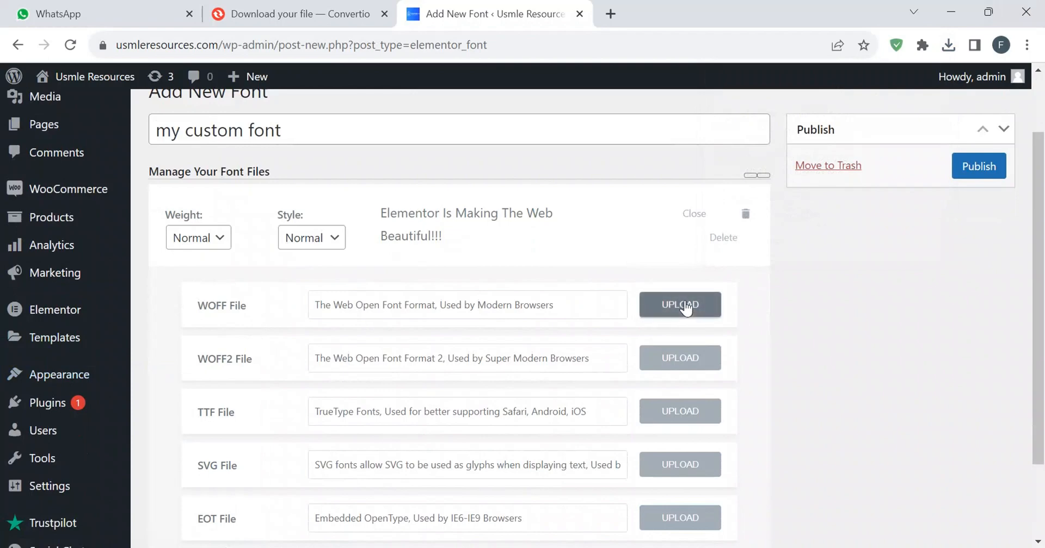
click(679, 304)
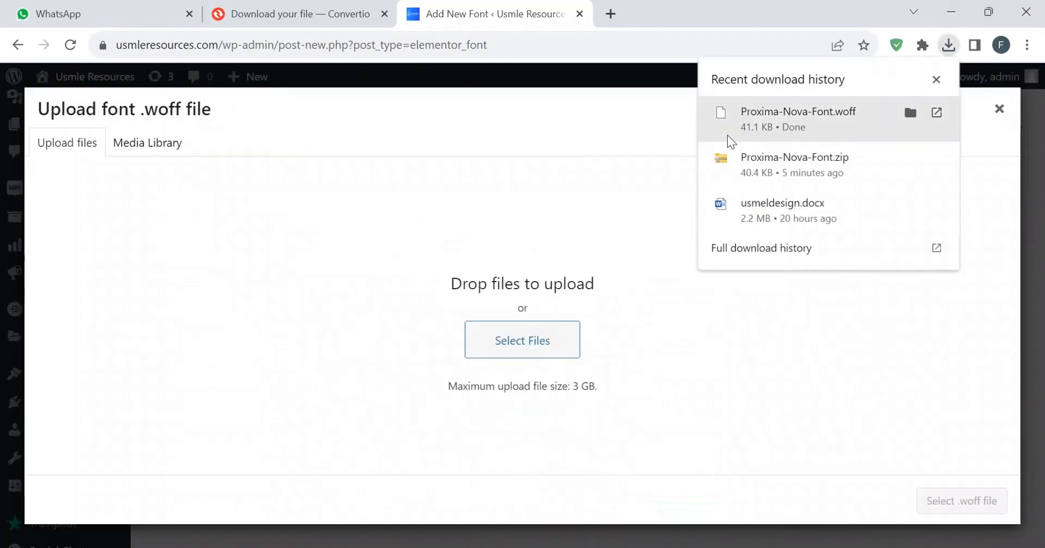
click(147, 143)
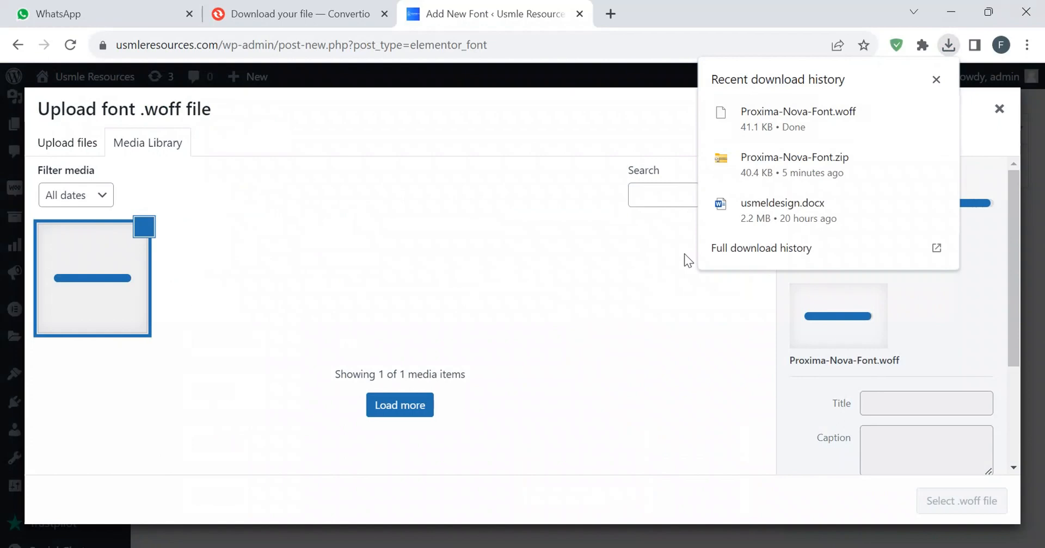
click(948, 45)
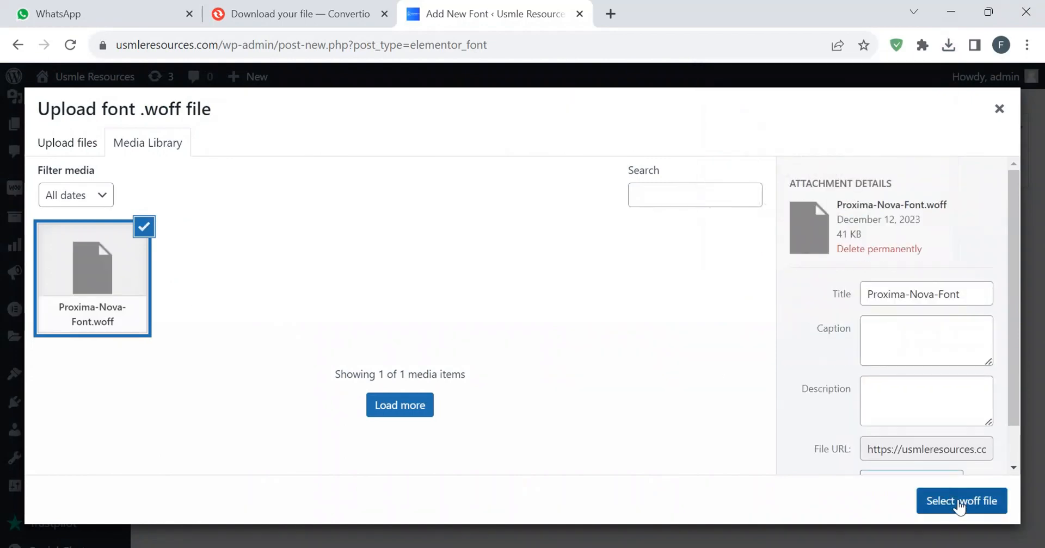
click(961, 502)
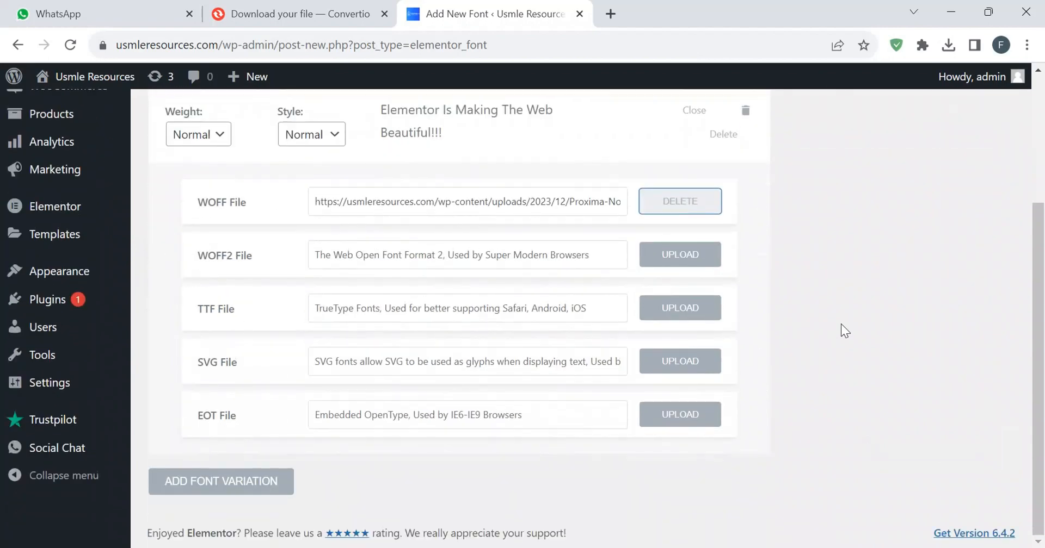
scroll(up, 3)
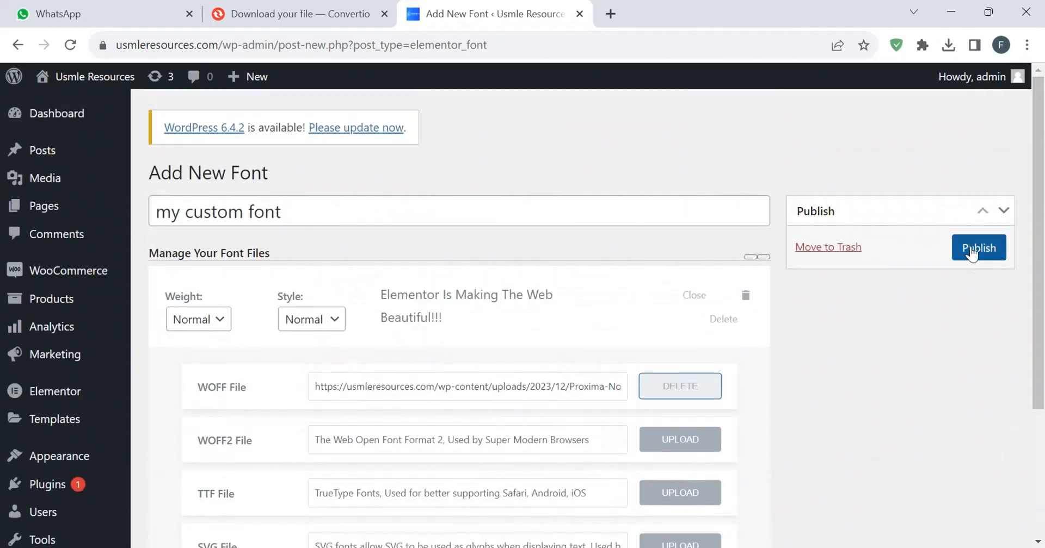
- Publish 'my custom font' and confirm the Font saved notice
click(978, 247)
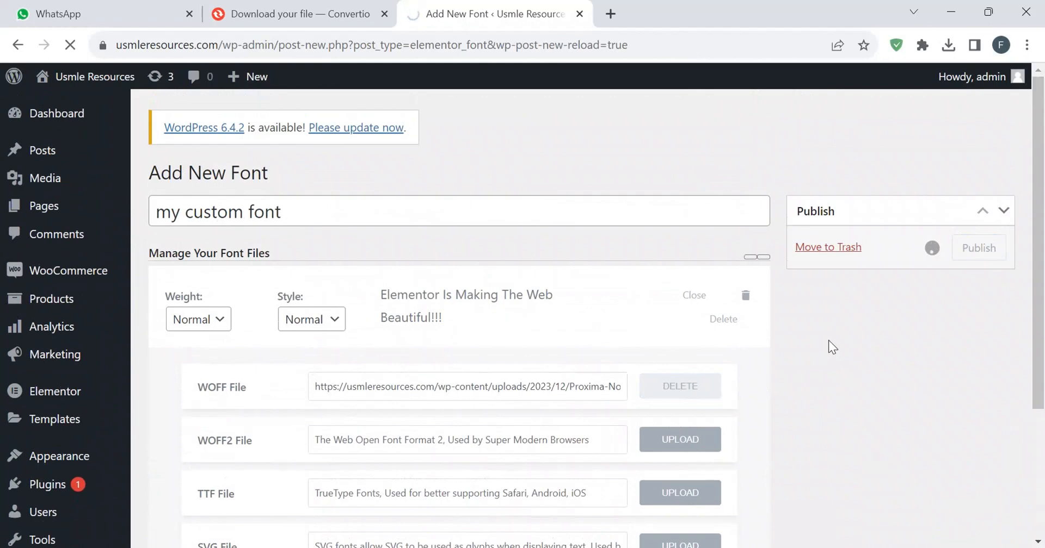
click(978, 248)
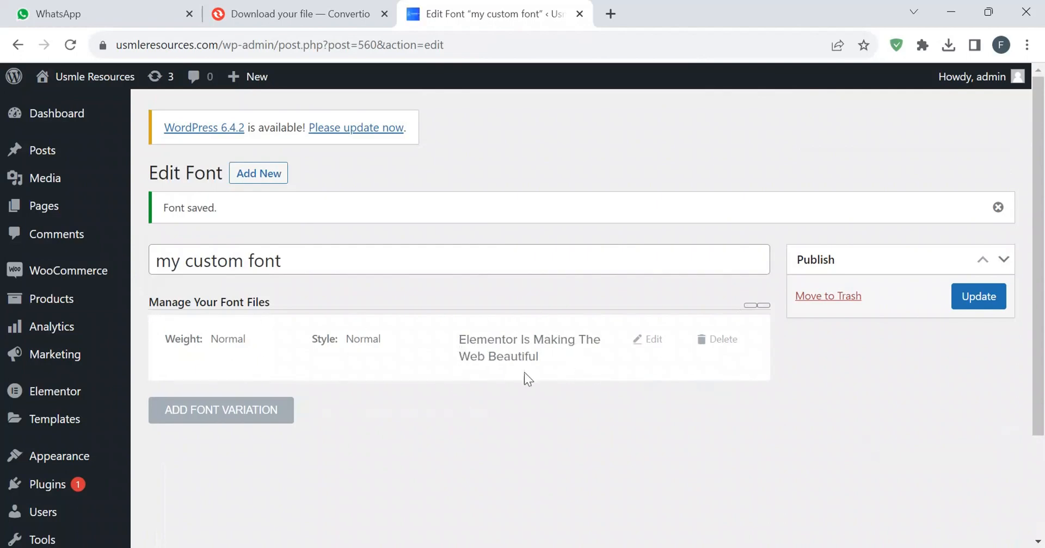
mouse_move(85, 76)
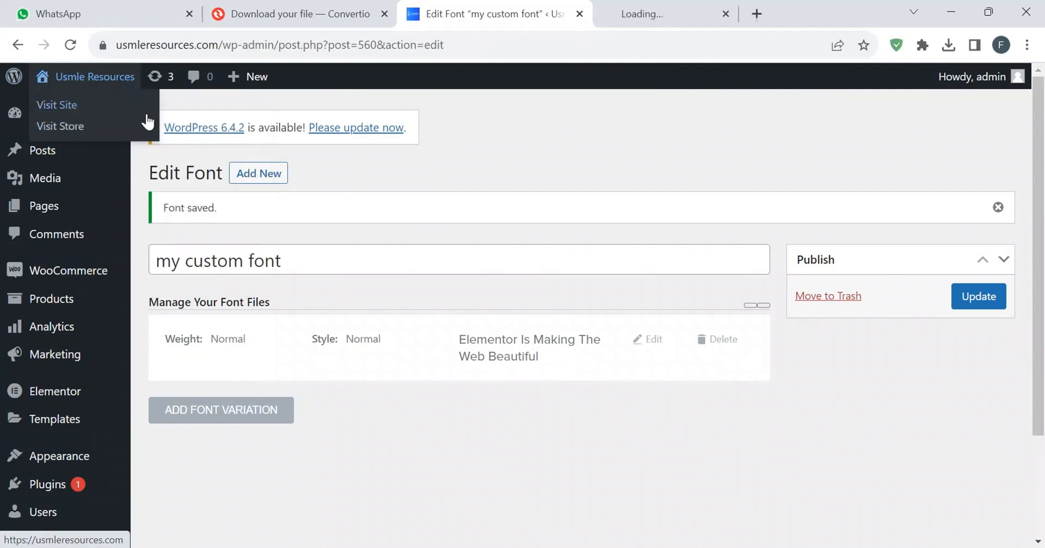
- Edit the Mac, iOS and Android paragraph and reach its Typography family list under Style
click(664, 13)
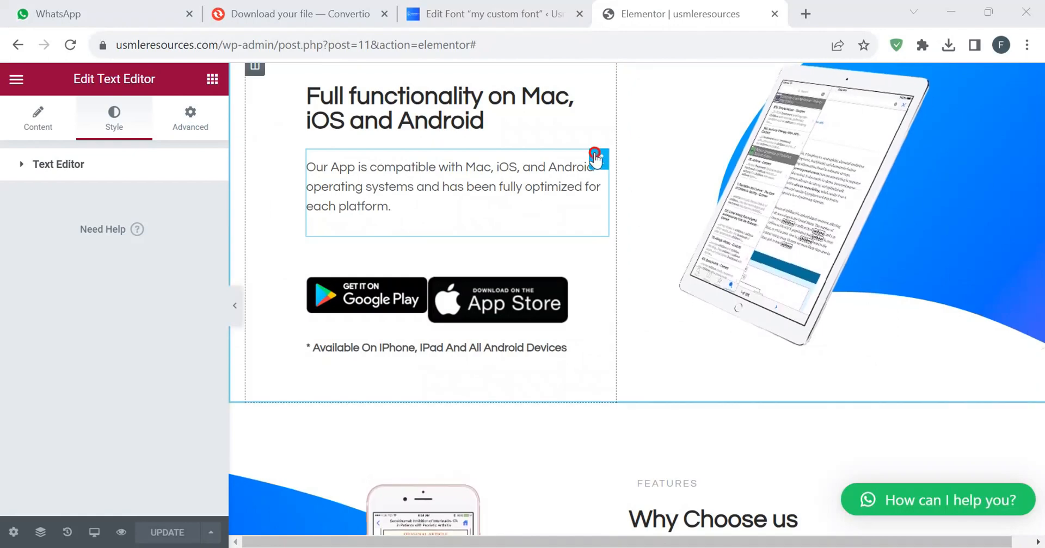
mouse_move(512, 191)
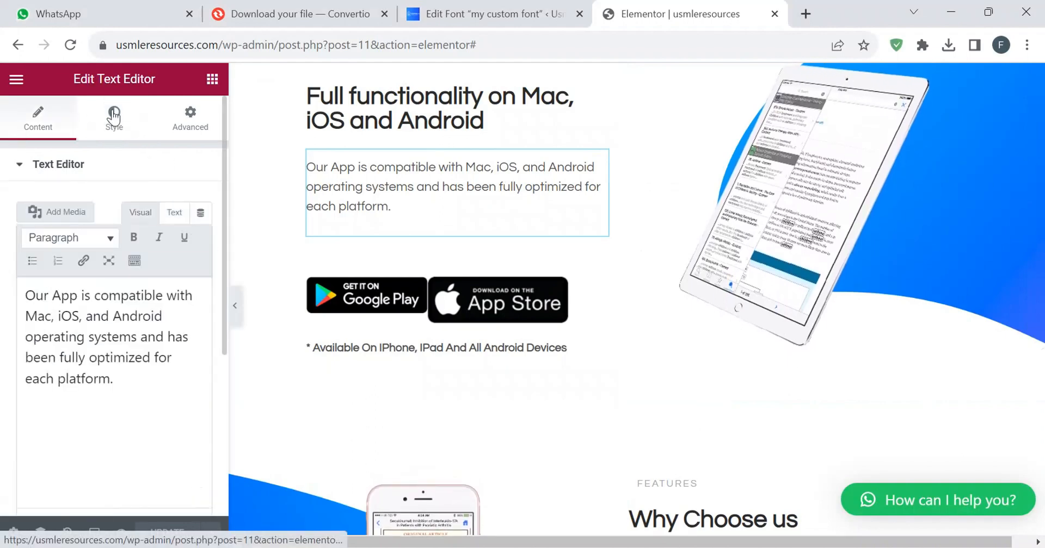
click(113, 118)
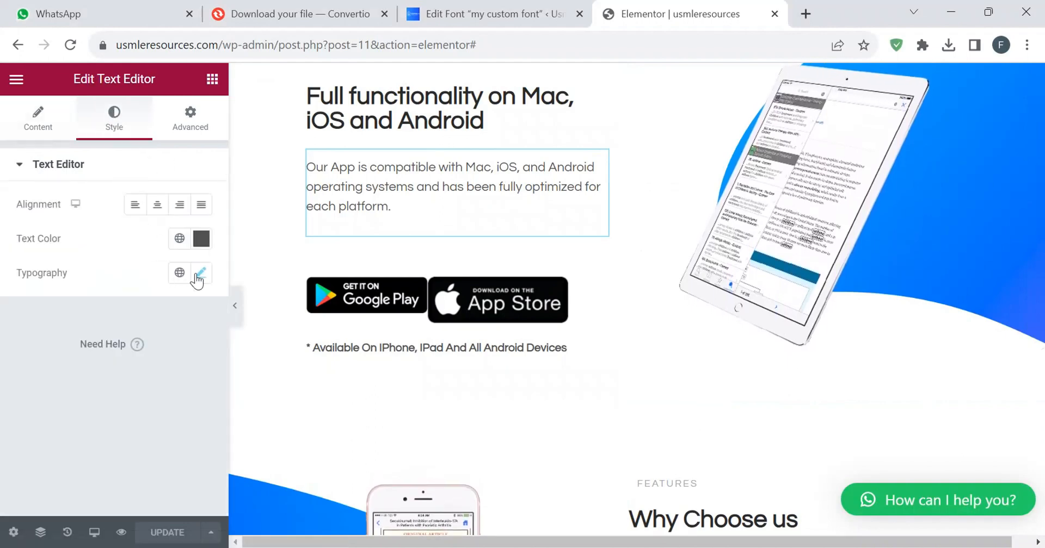
click(200, 274)
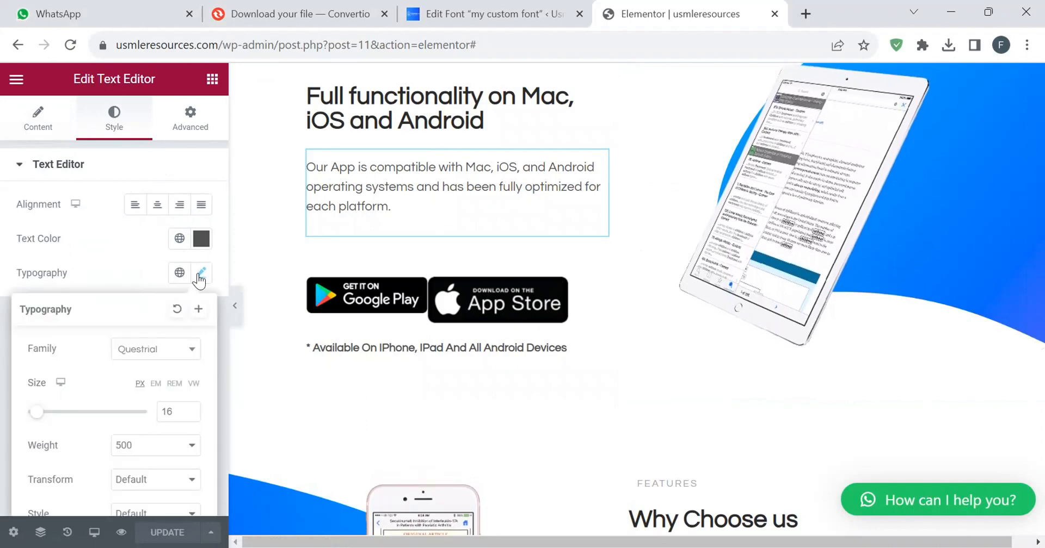
click(156, 350)
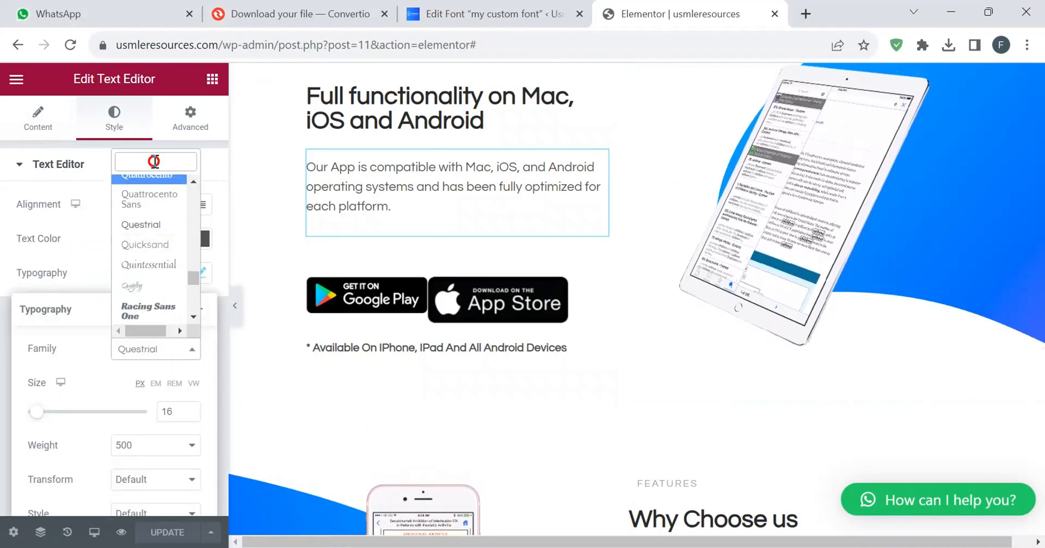
- Set the paragraph's font family to 'my custom font' and update the page
text(my)
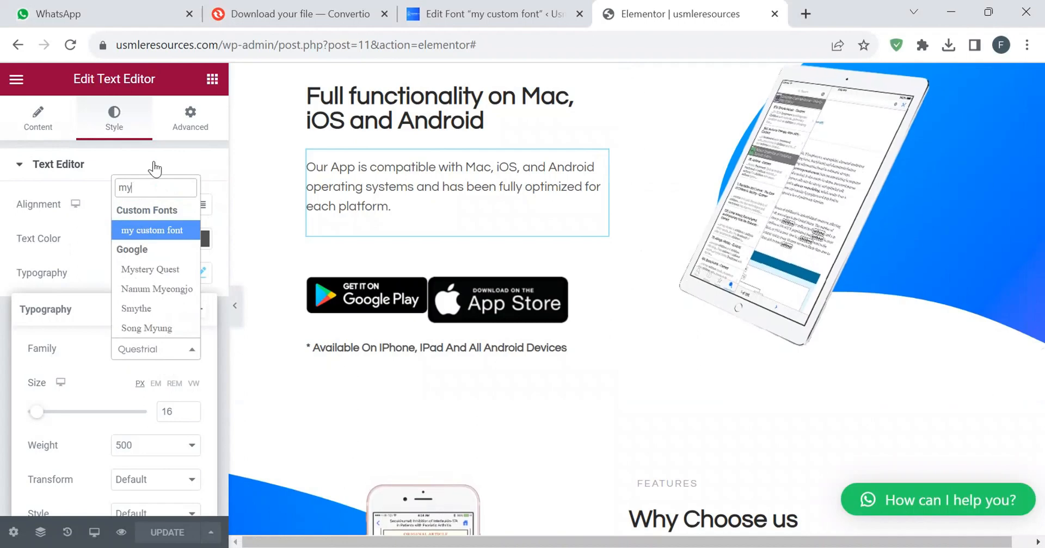
click(152, 230)
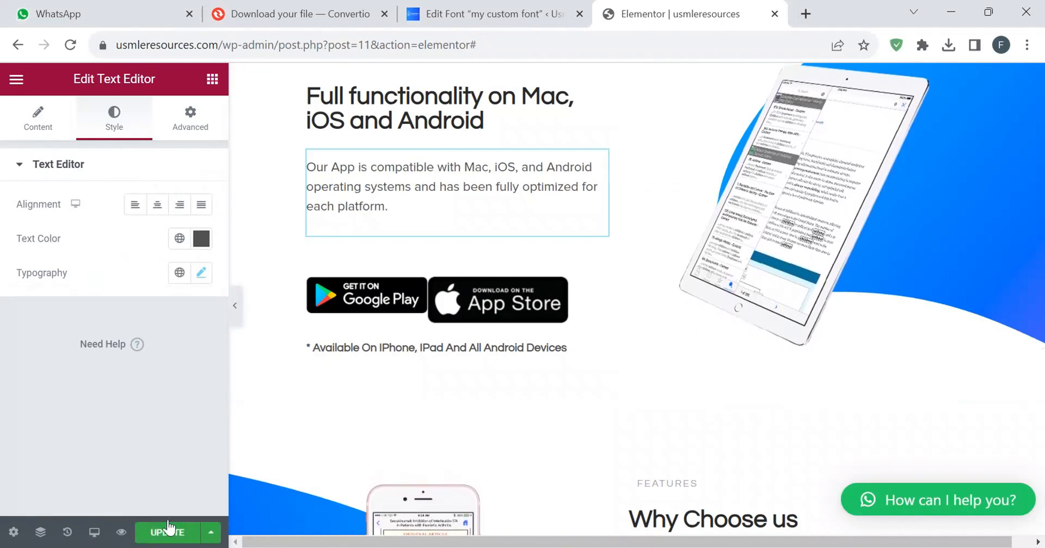
click(165, 532)
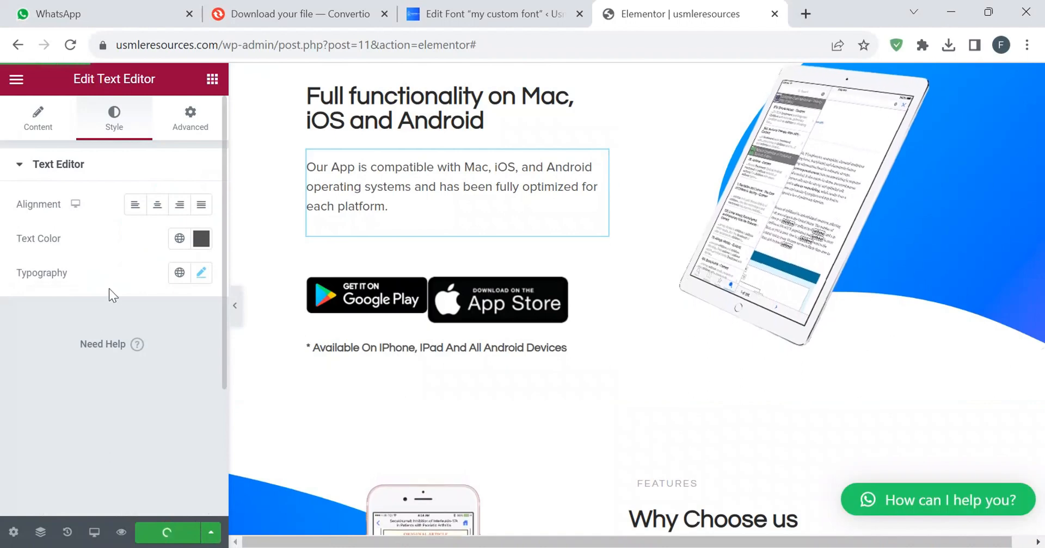